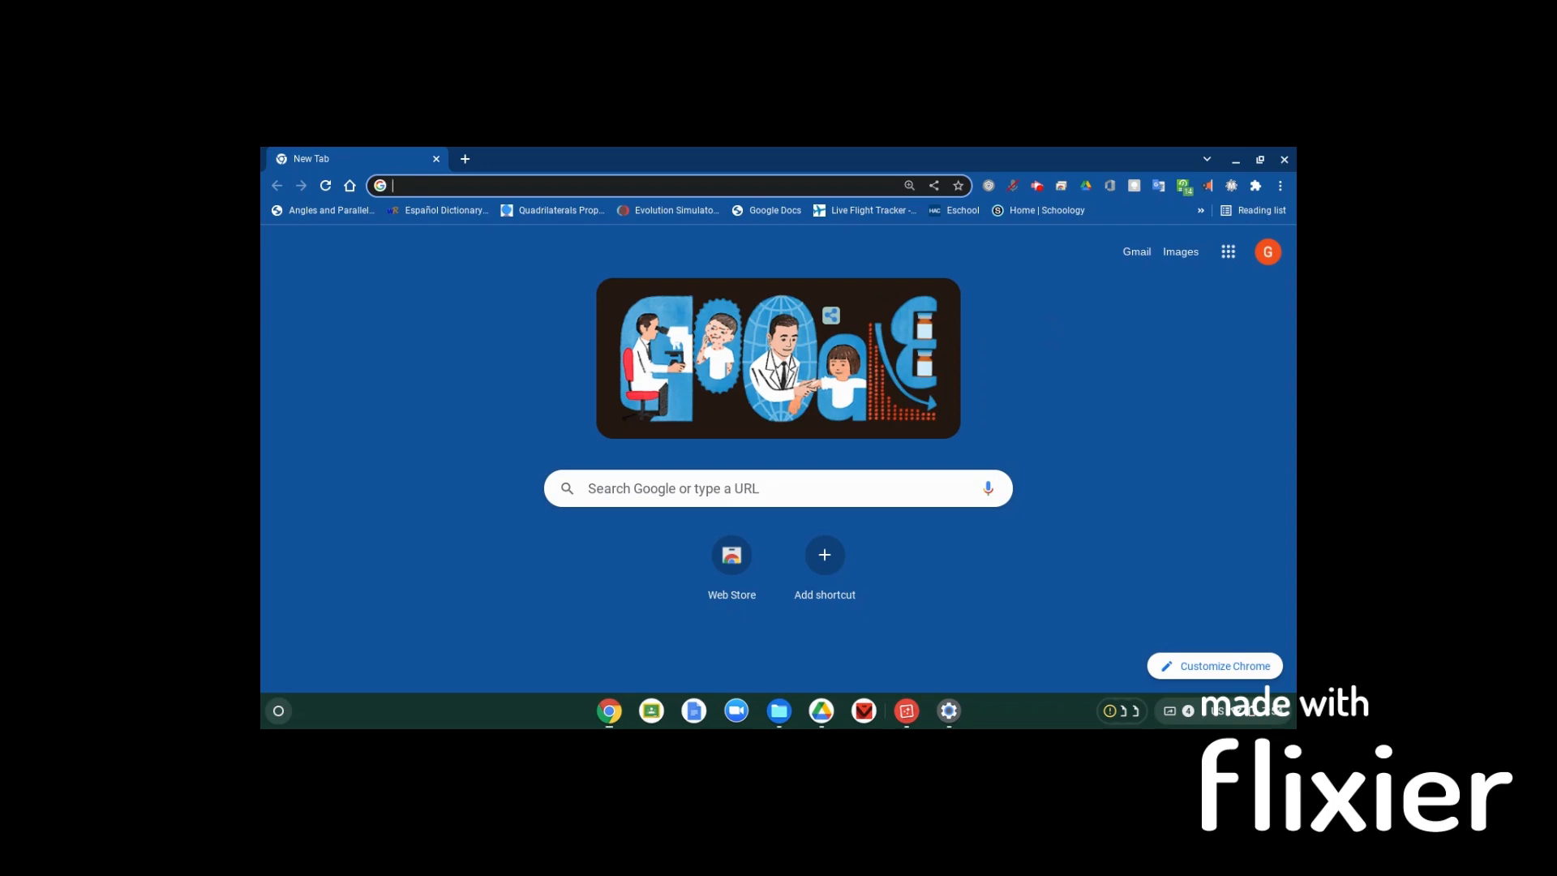
Search Google for 'run apk online' and open the ApkOnline Android emulator result
type("run")
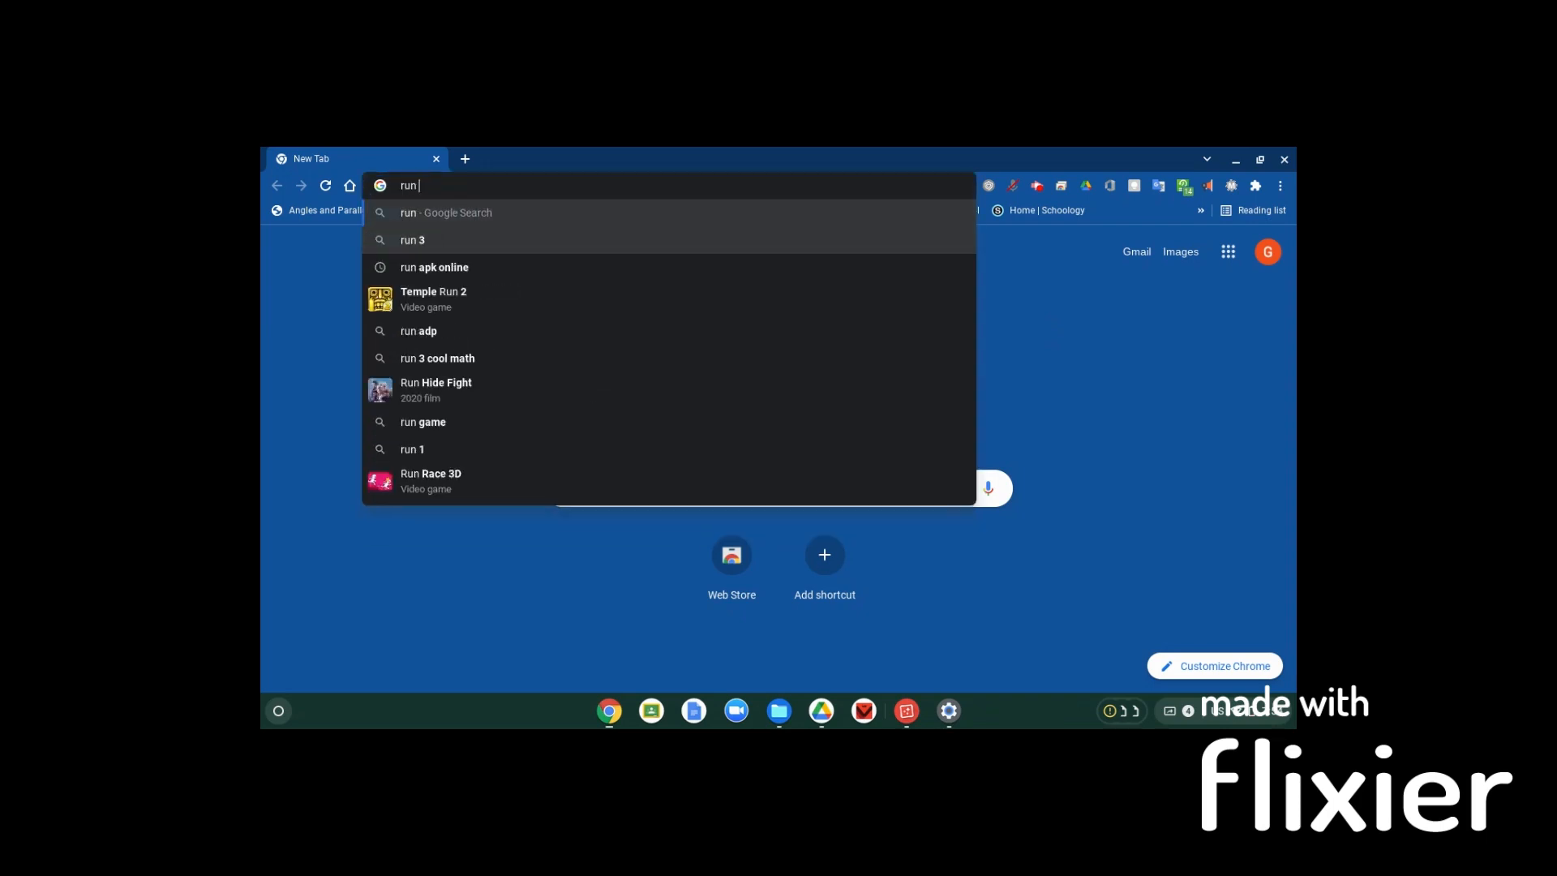
left_click(435, 266)
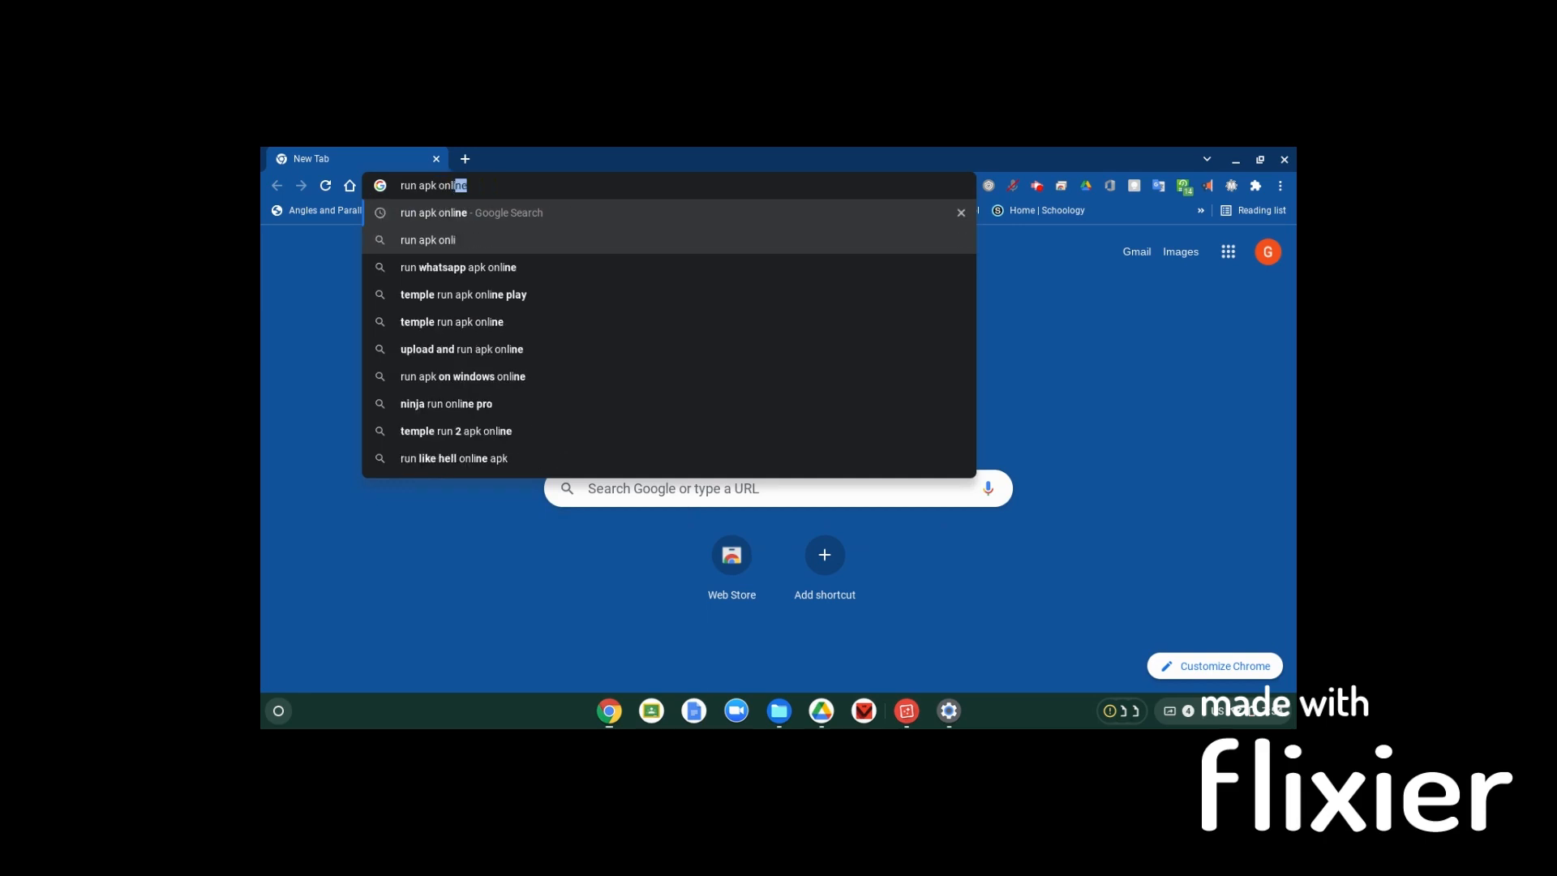
left_click(471, 212)
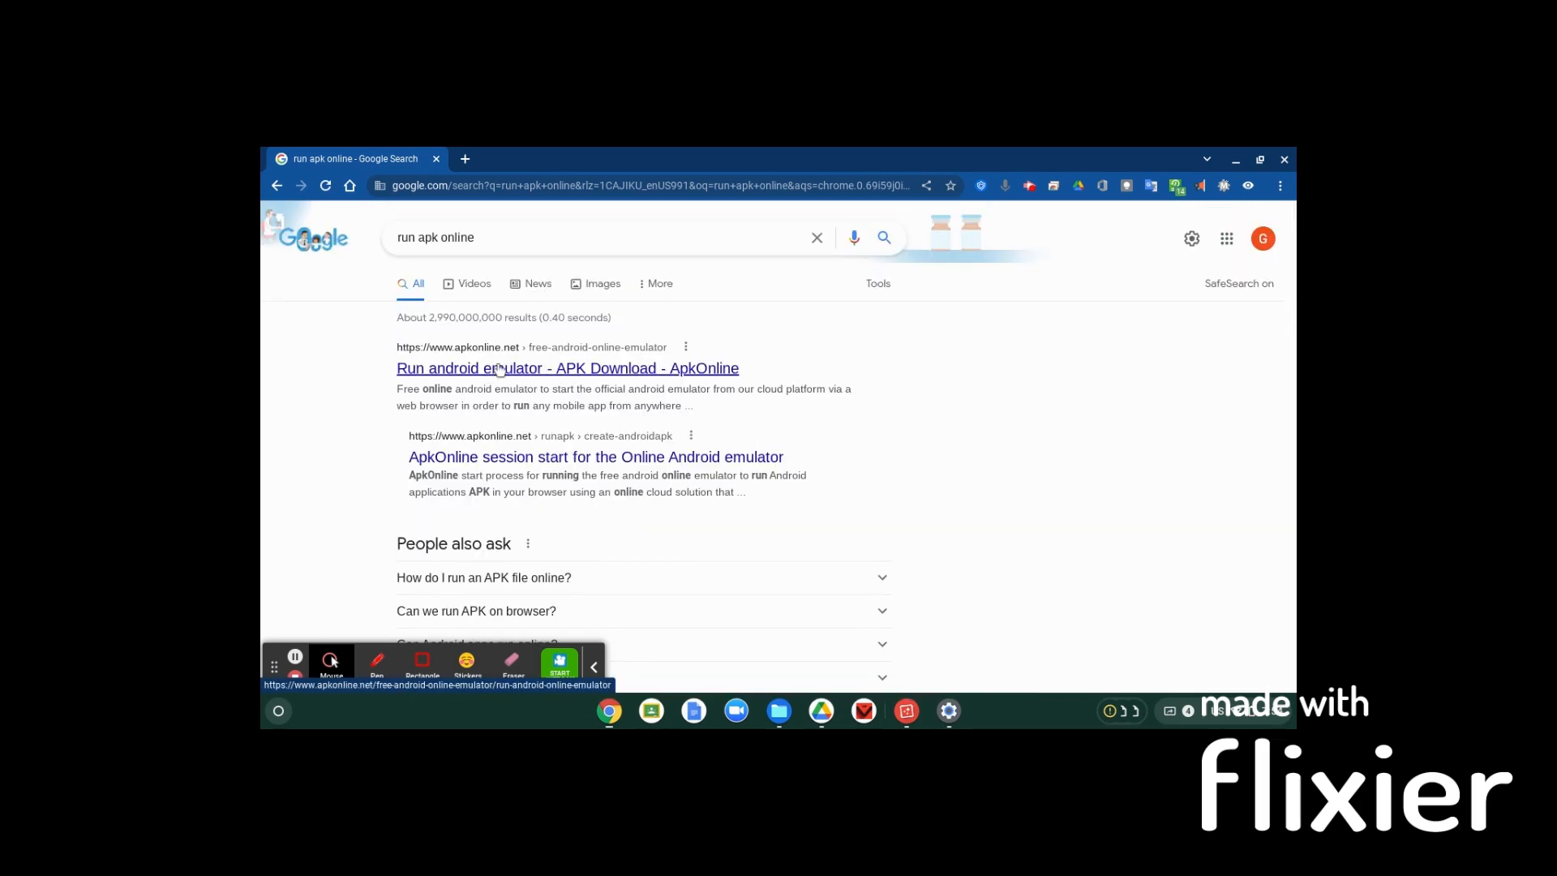
left_click(568, 368)
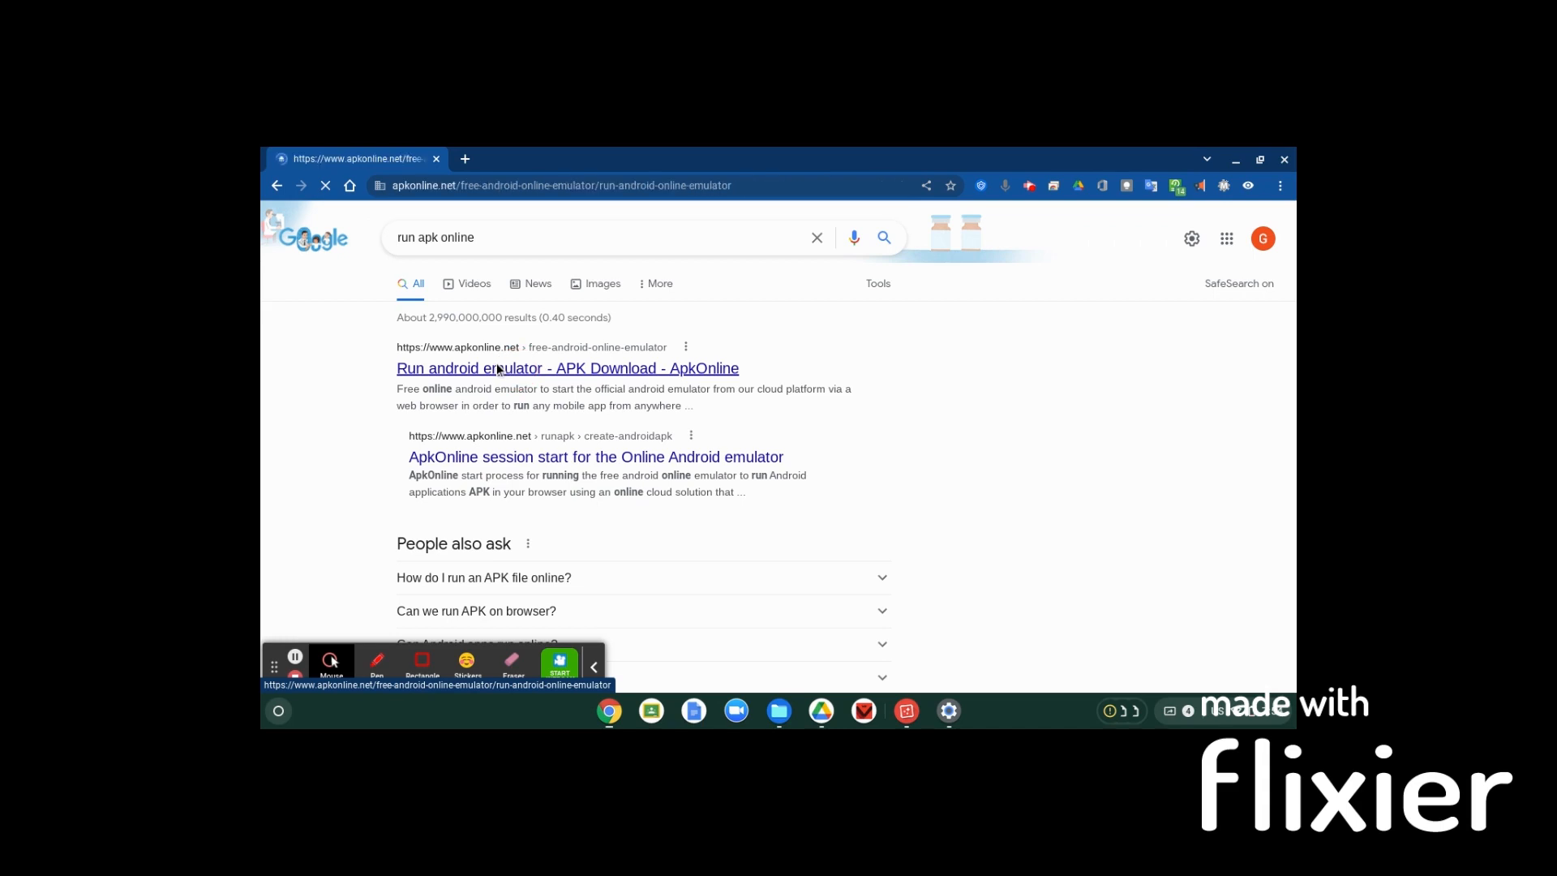
Choose RUN ONLINE on the emulator download page to reach the session start page
left_click(568, 368)
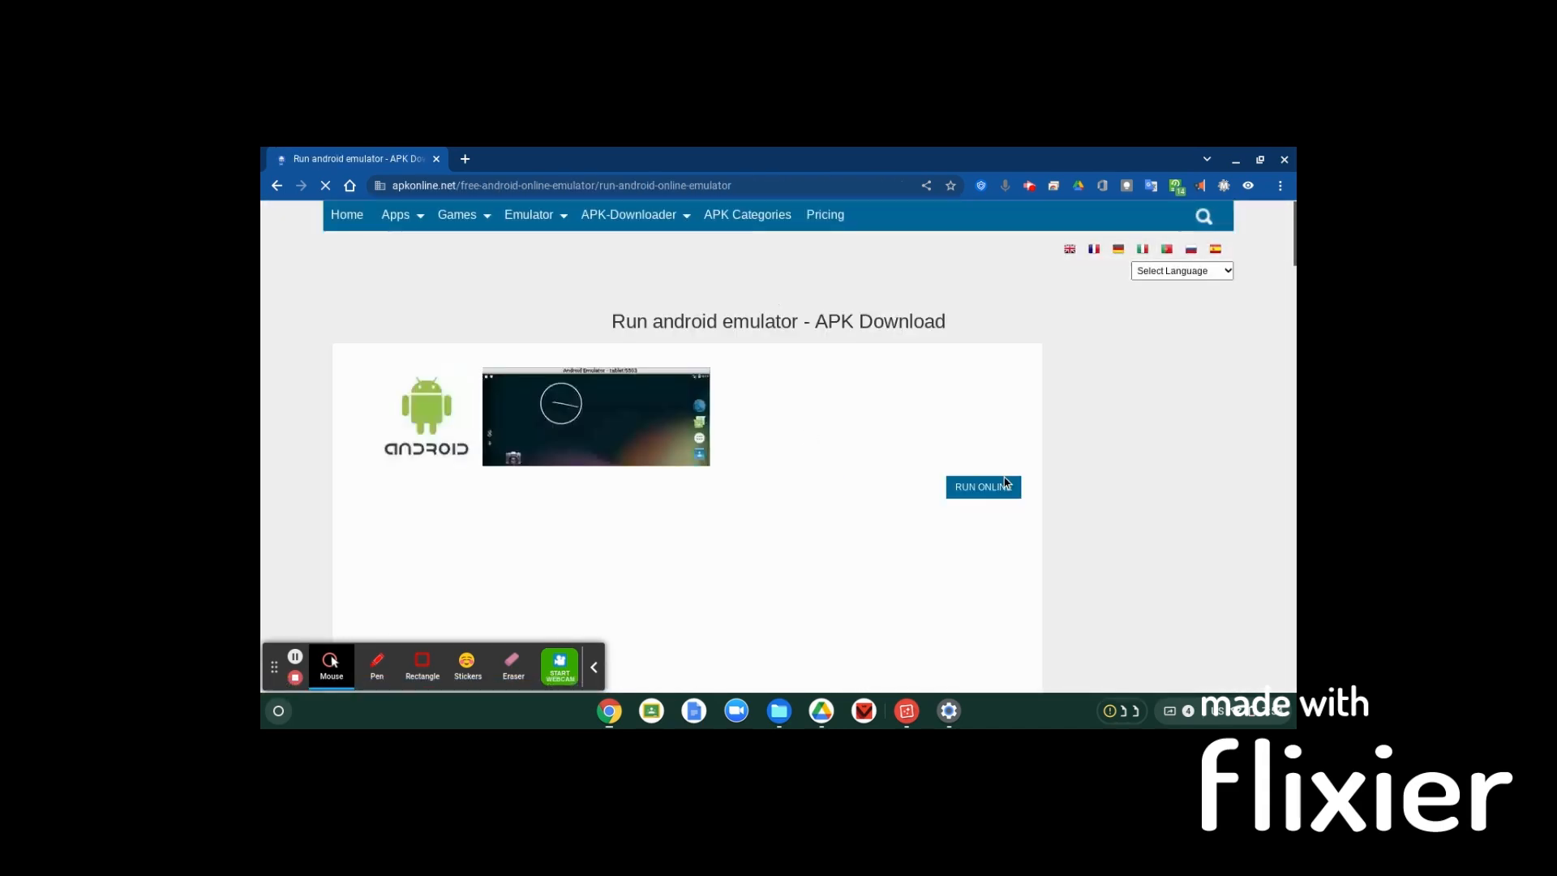
mouse_move(983, 491)
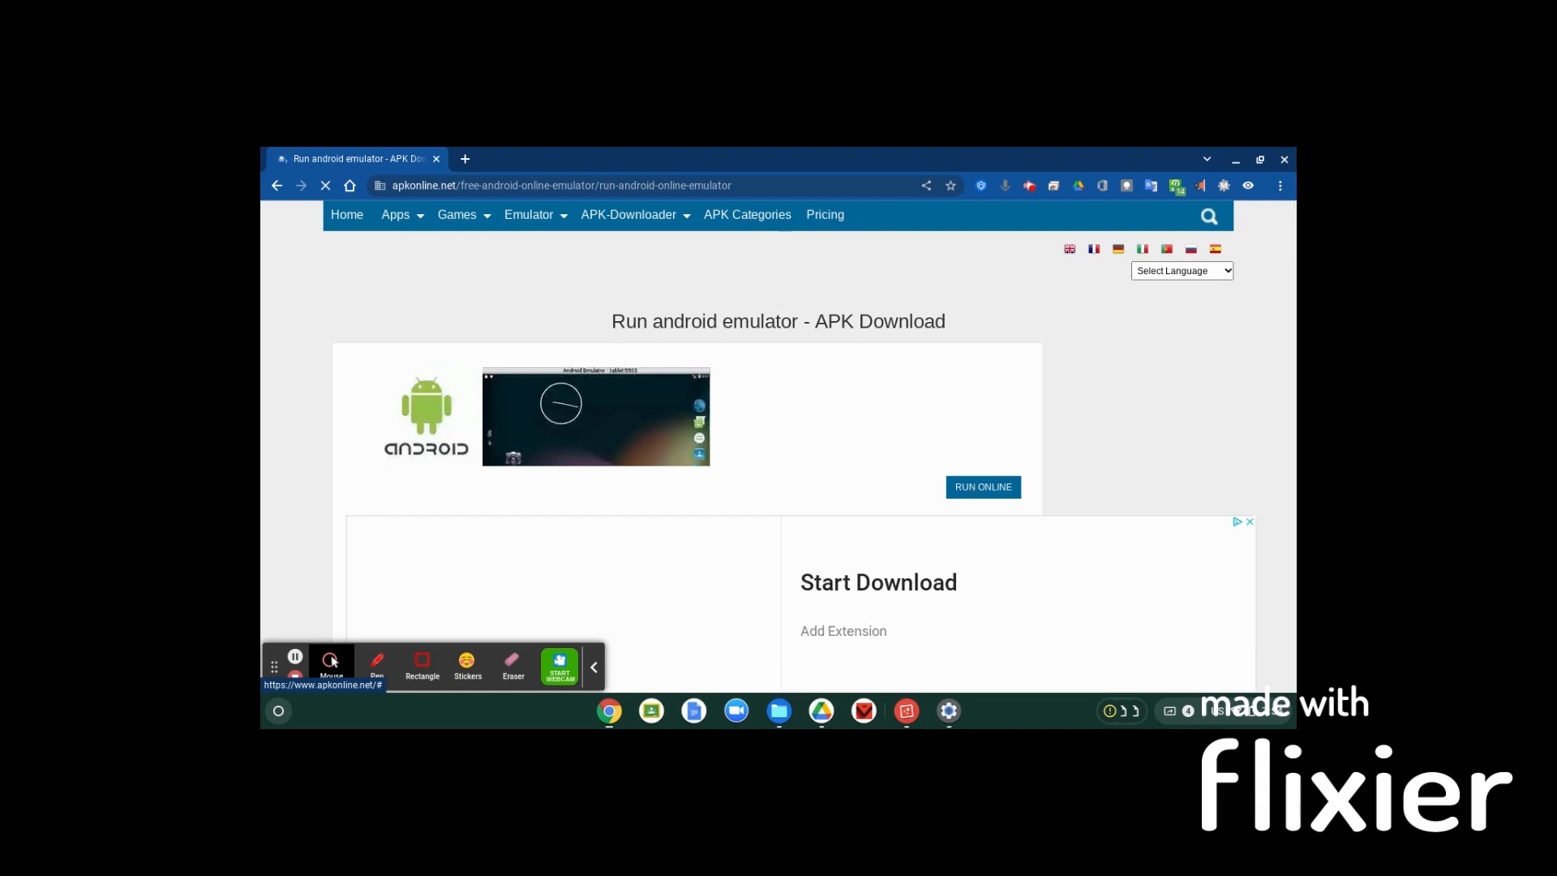
left_click(981, 487)
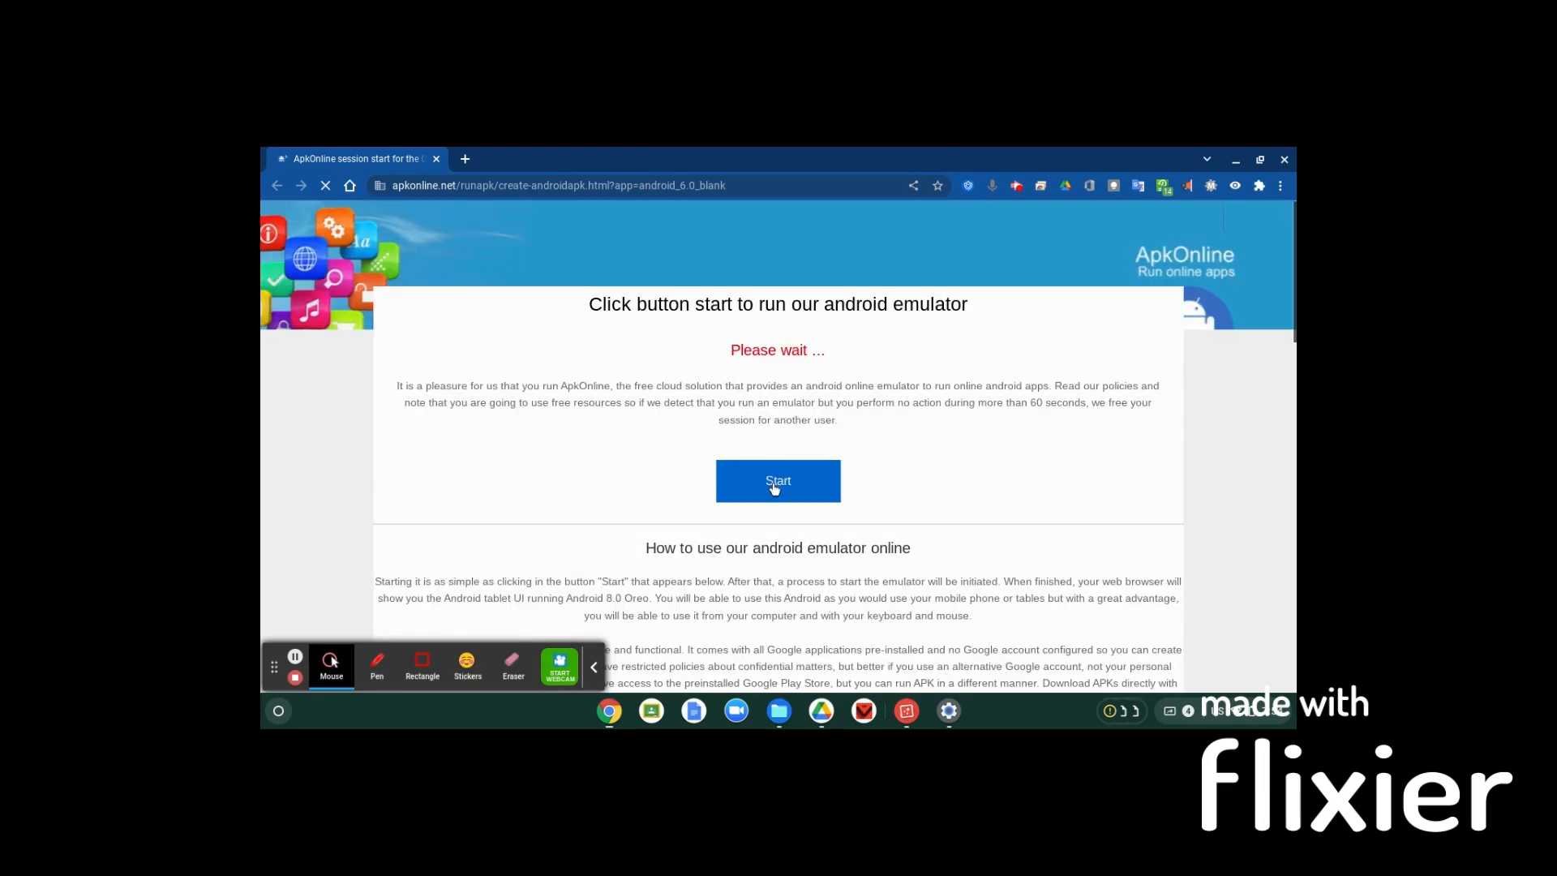
mouse_move(777, 493)
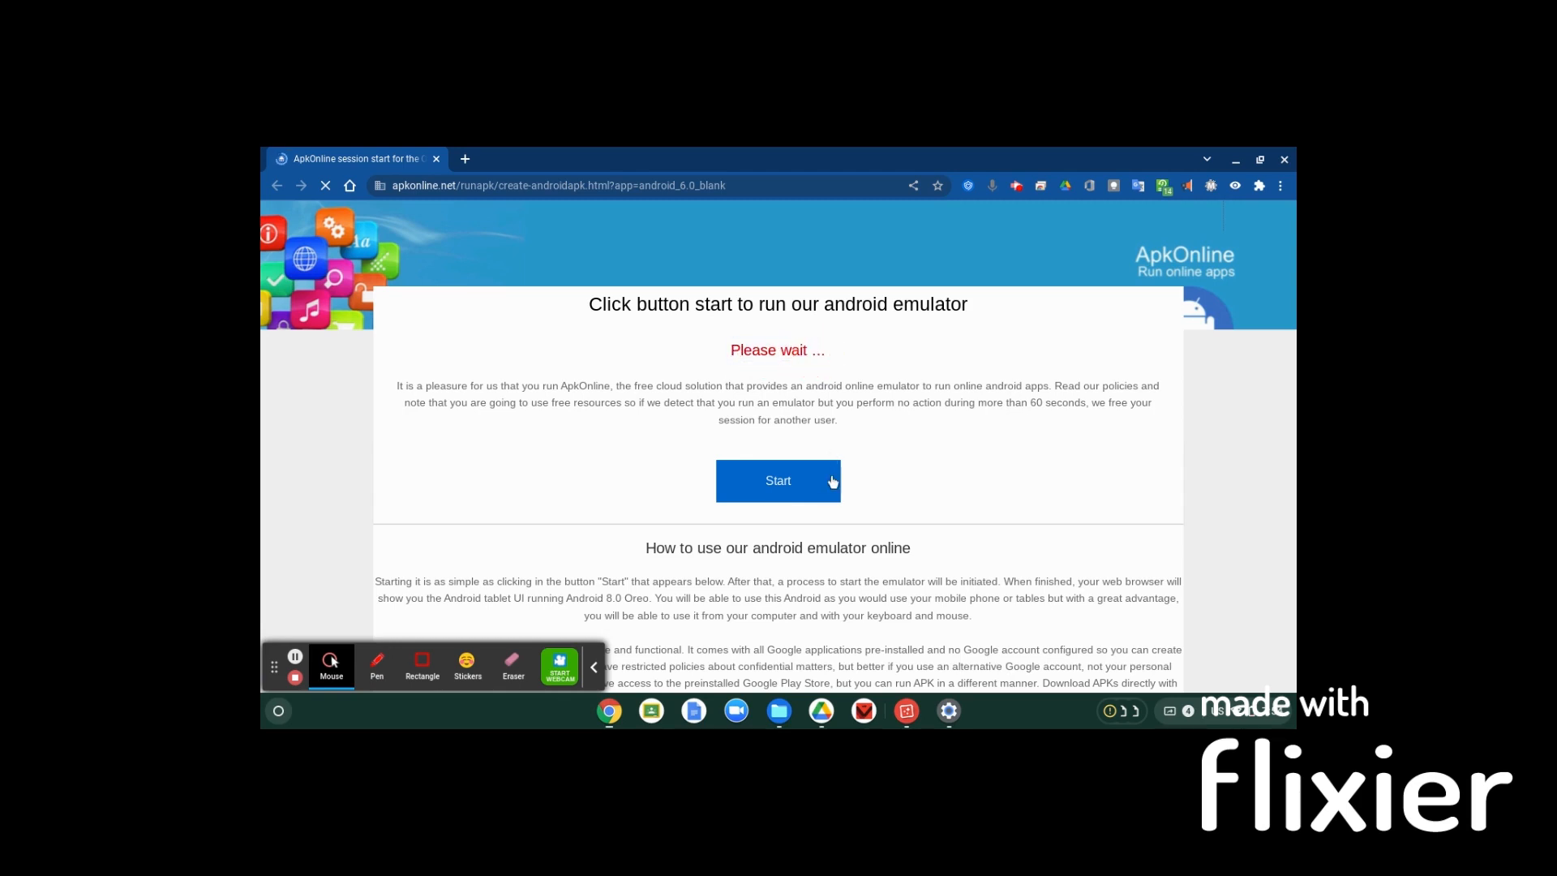
mouse_move(883, 300)
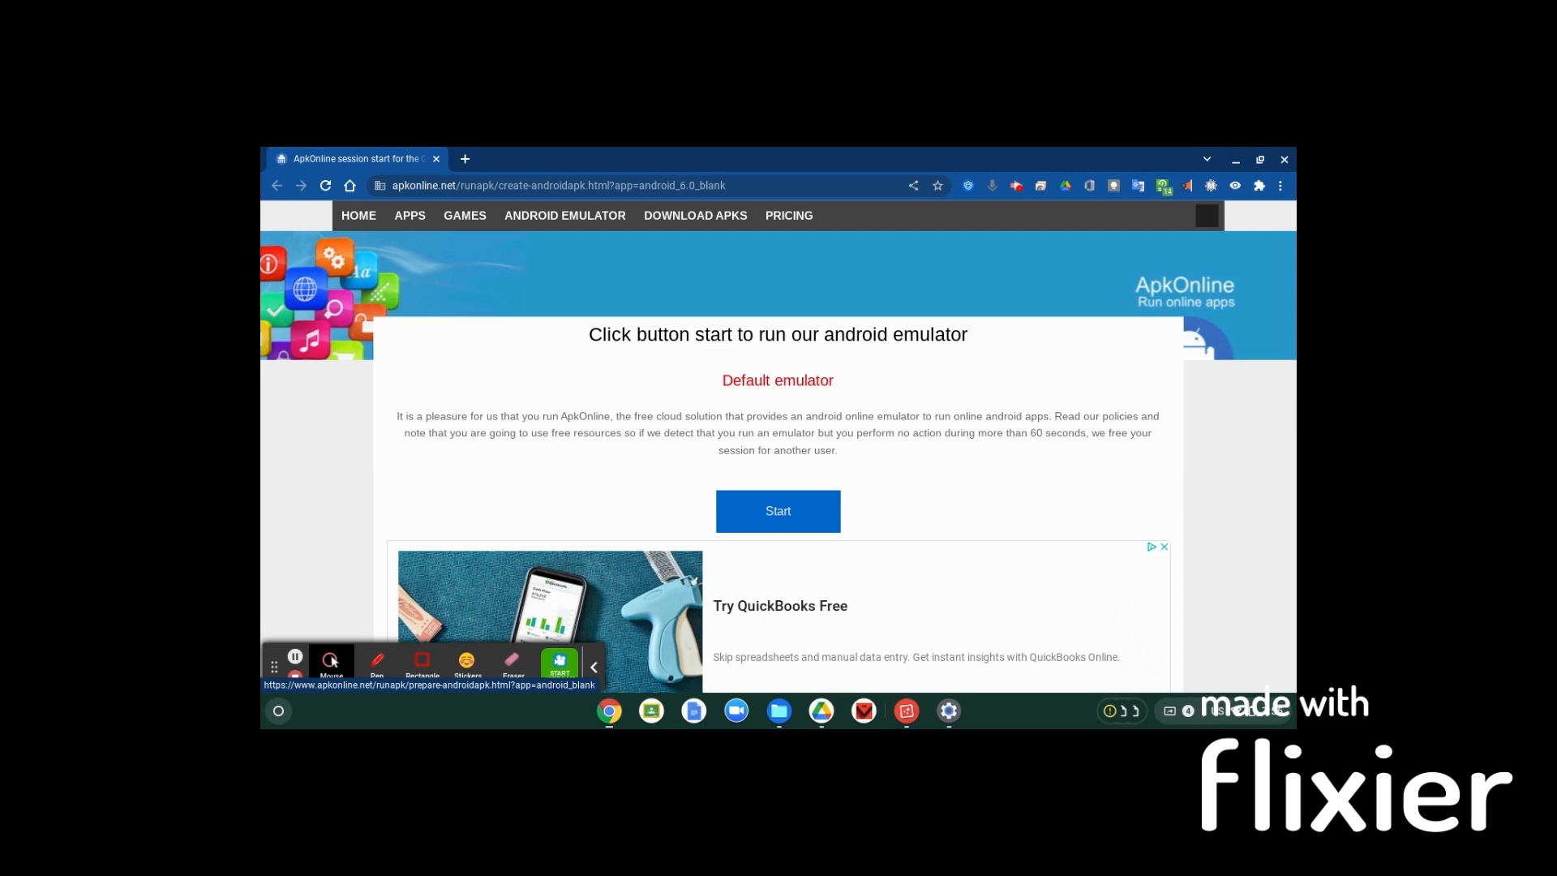
Start the default emulator, retrying until the page reports it started successfully and is ready
left_click(777, 511)
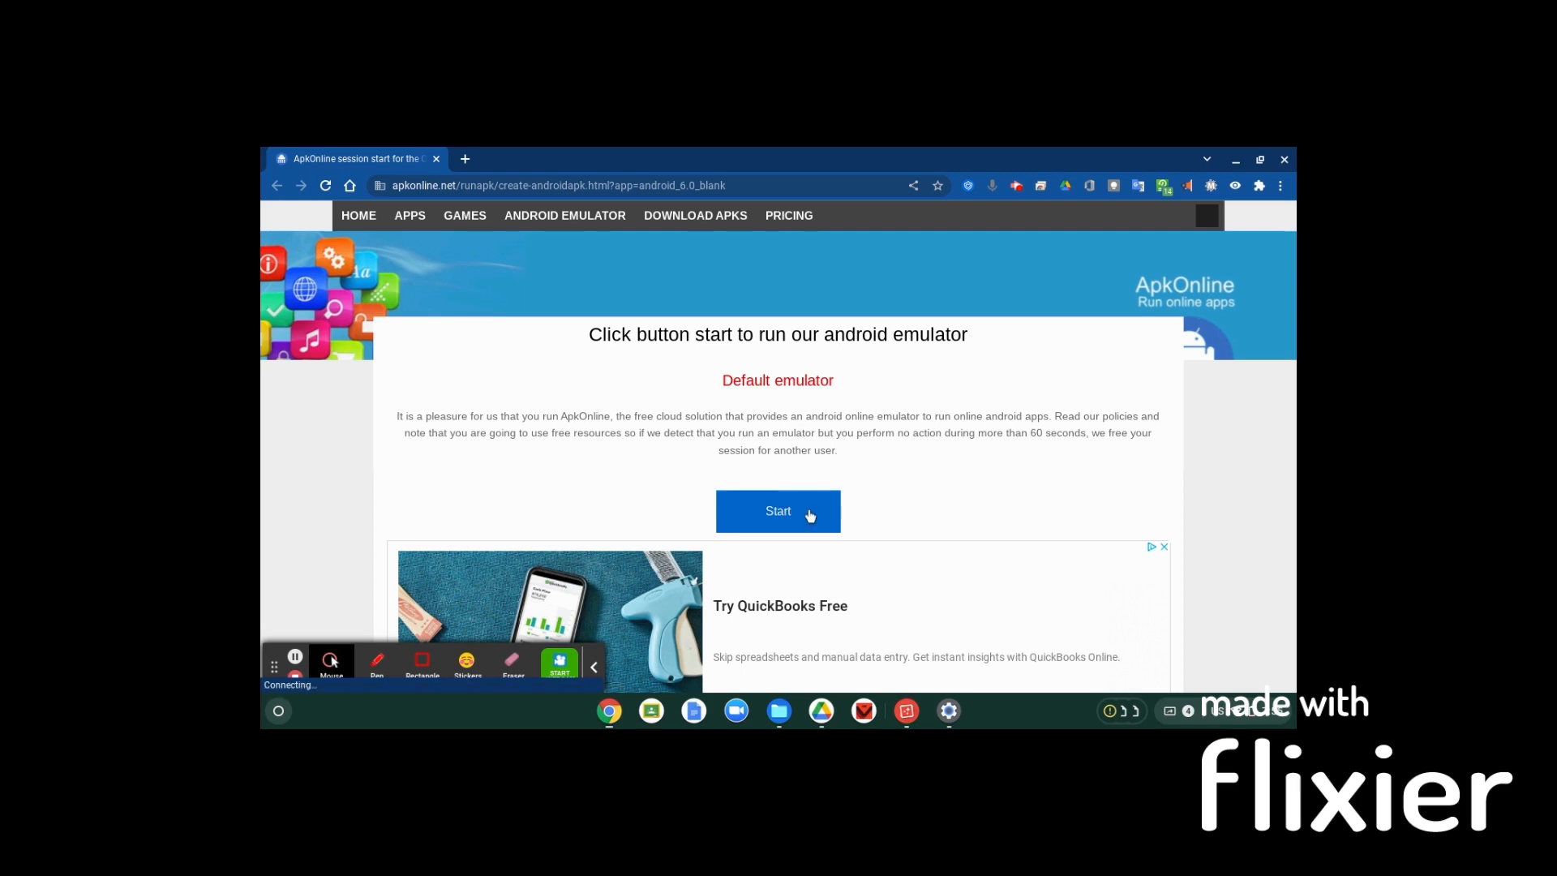
mouse_move(738, 512)
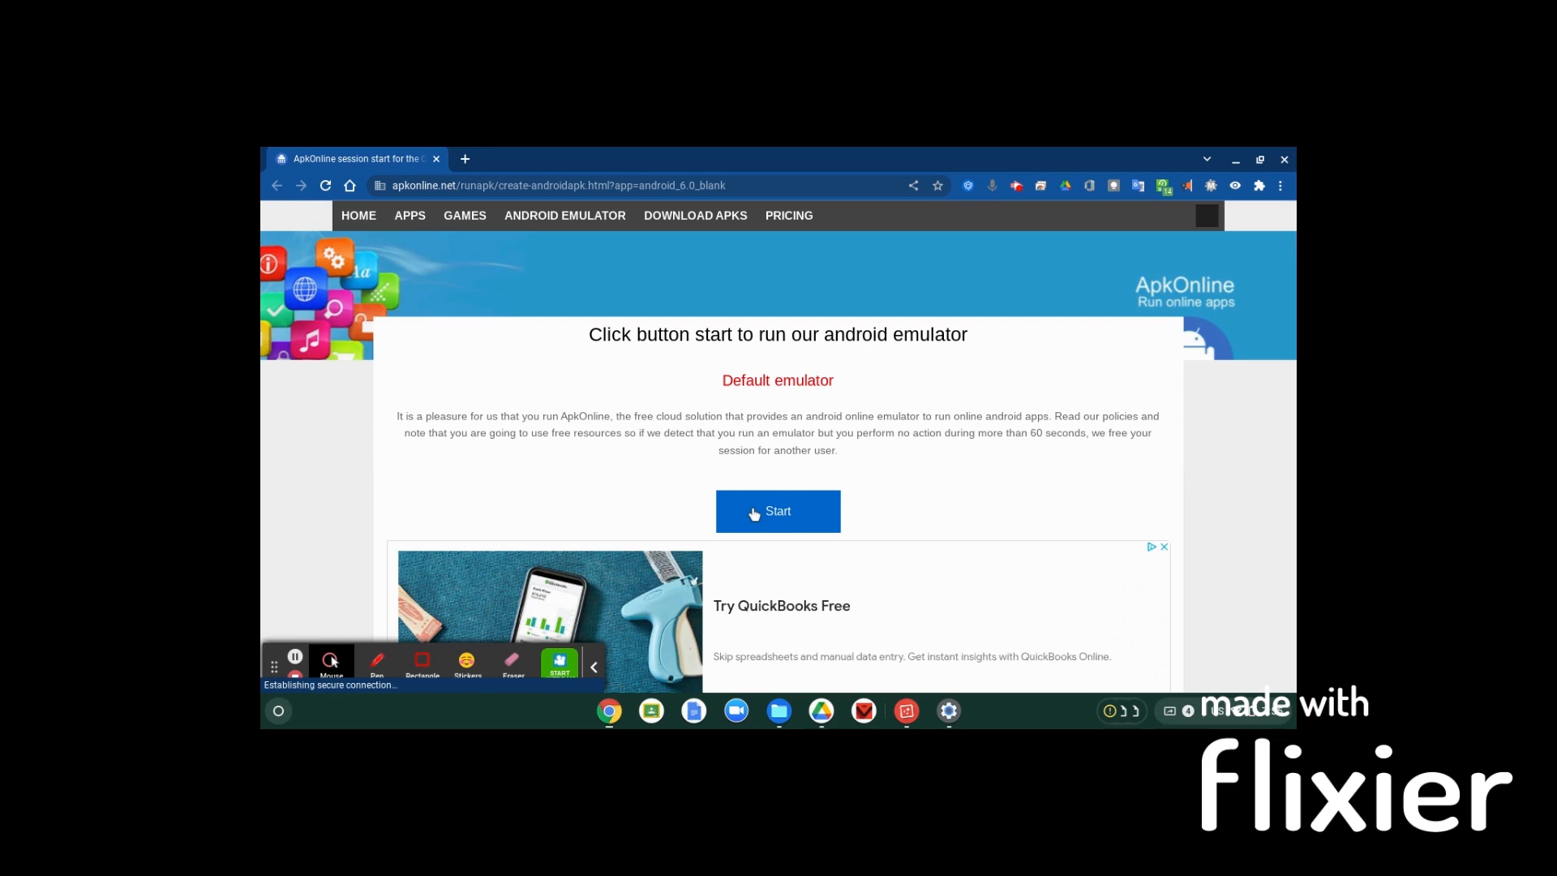
left_click(777, 511)
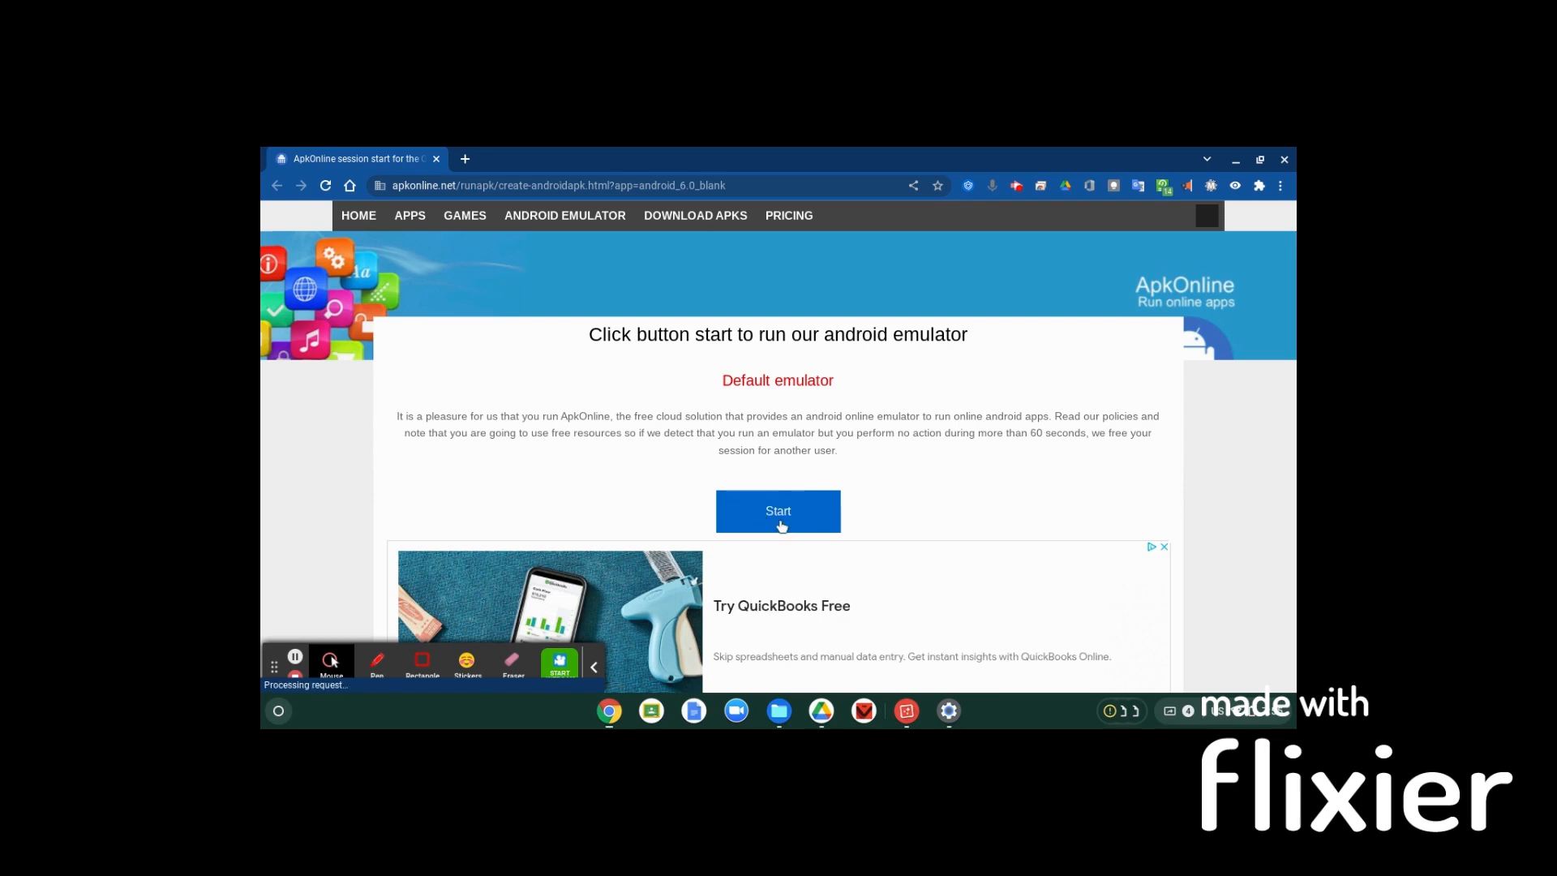
scroll("down", 3)
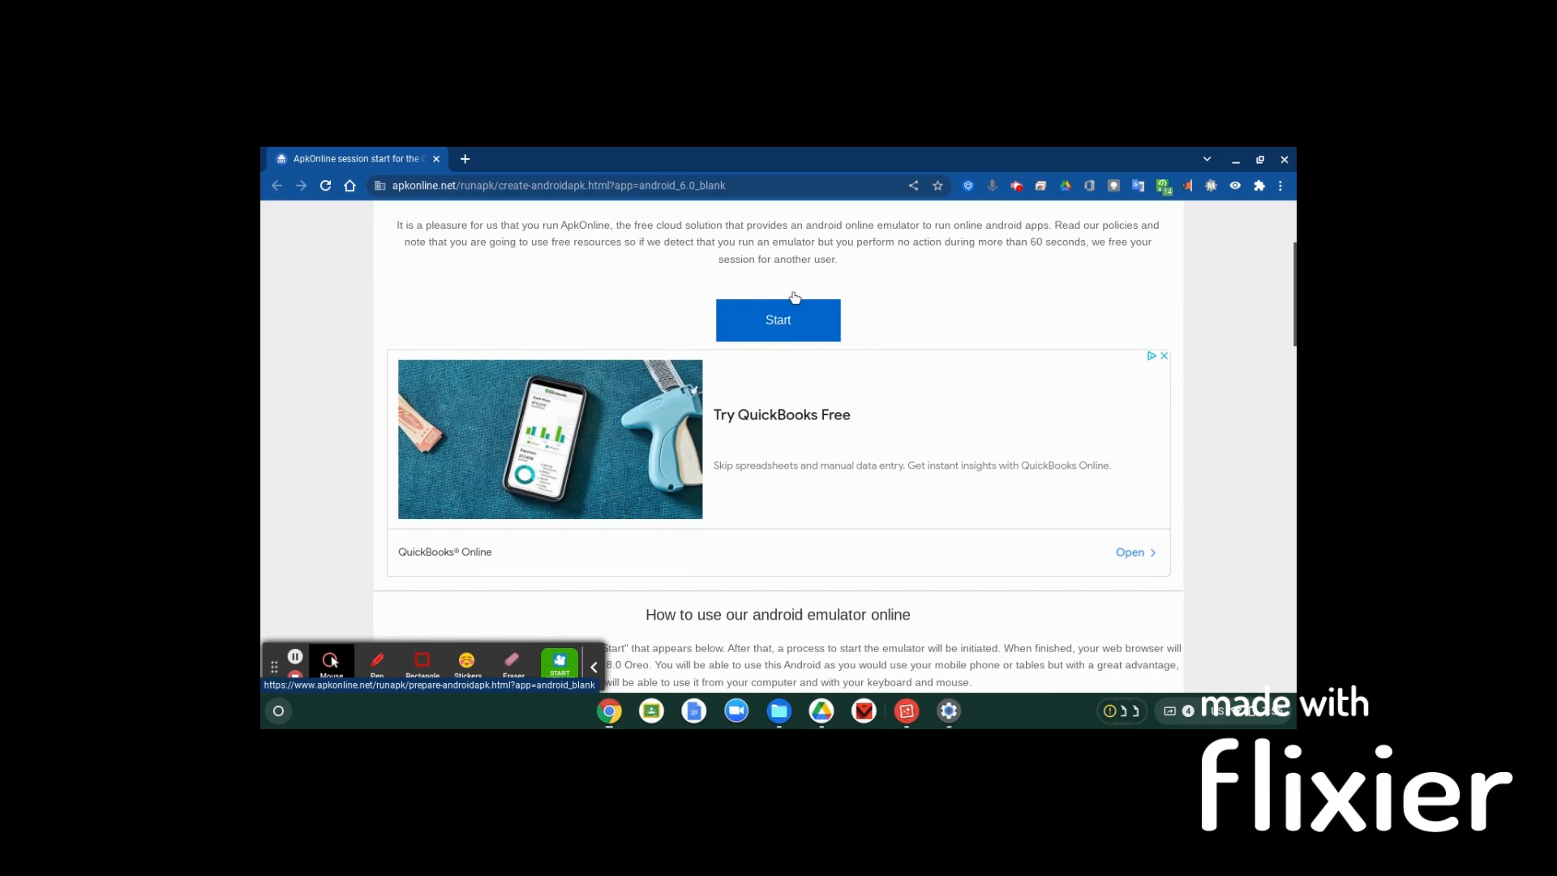
left_click(777, 320)
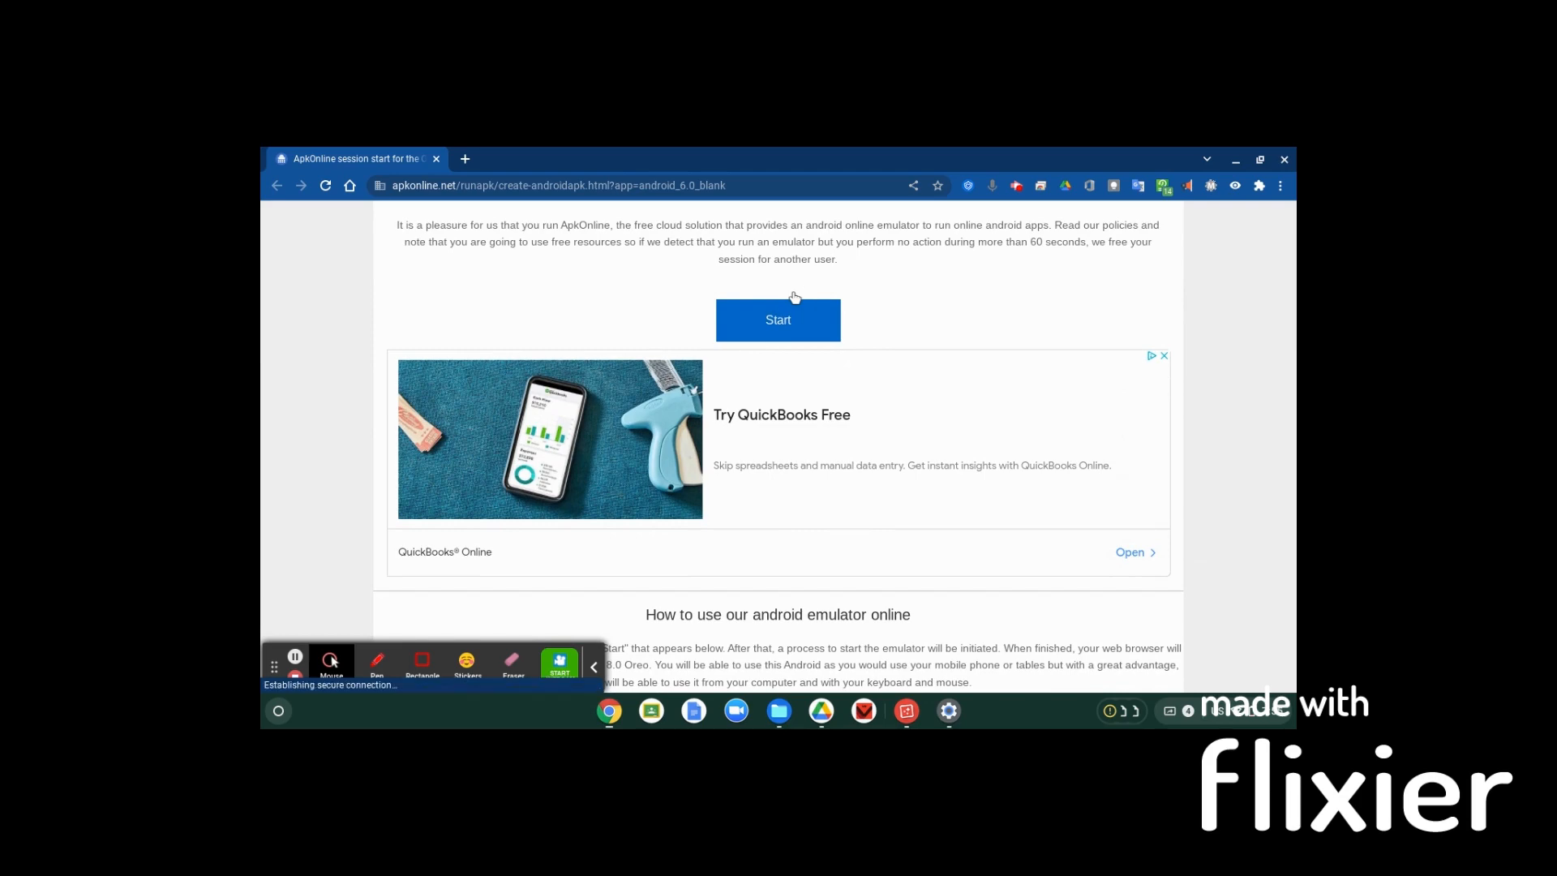
scroll("down", 3)
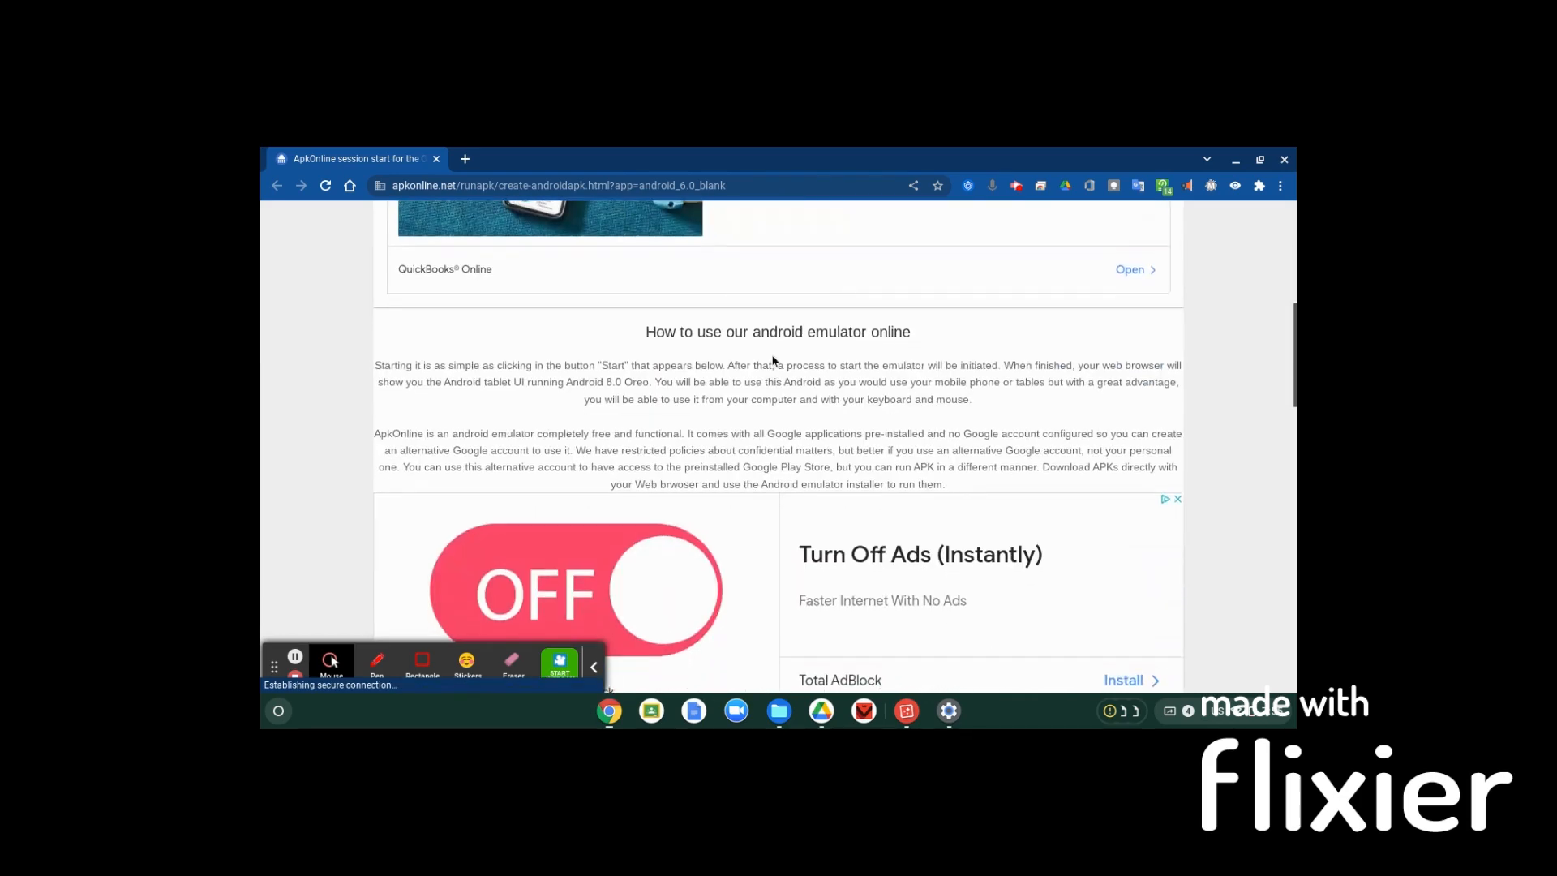
mouse_move(744, 423)
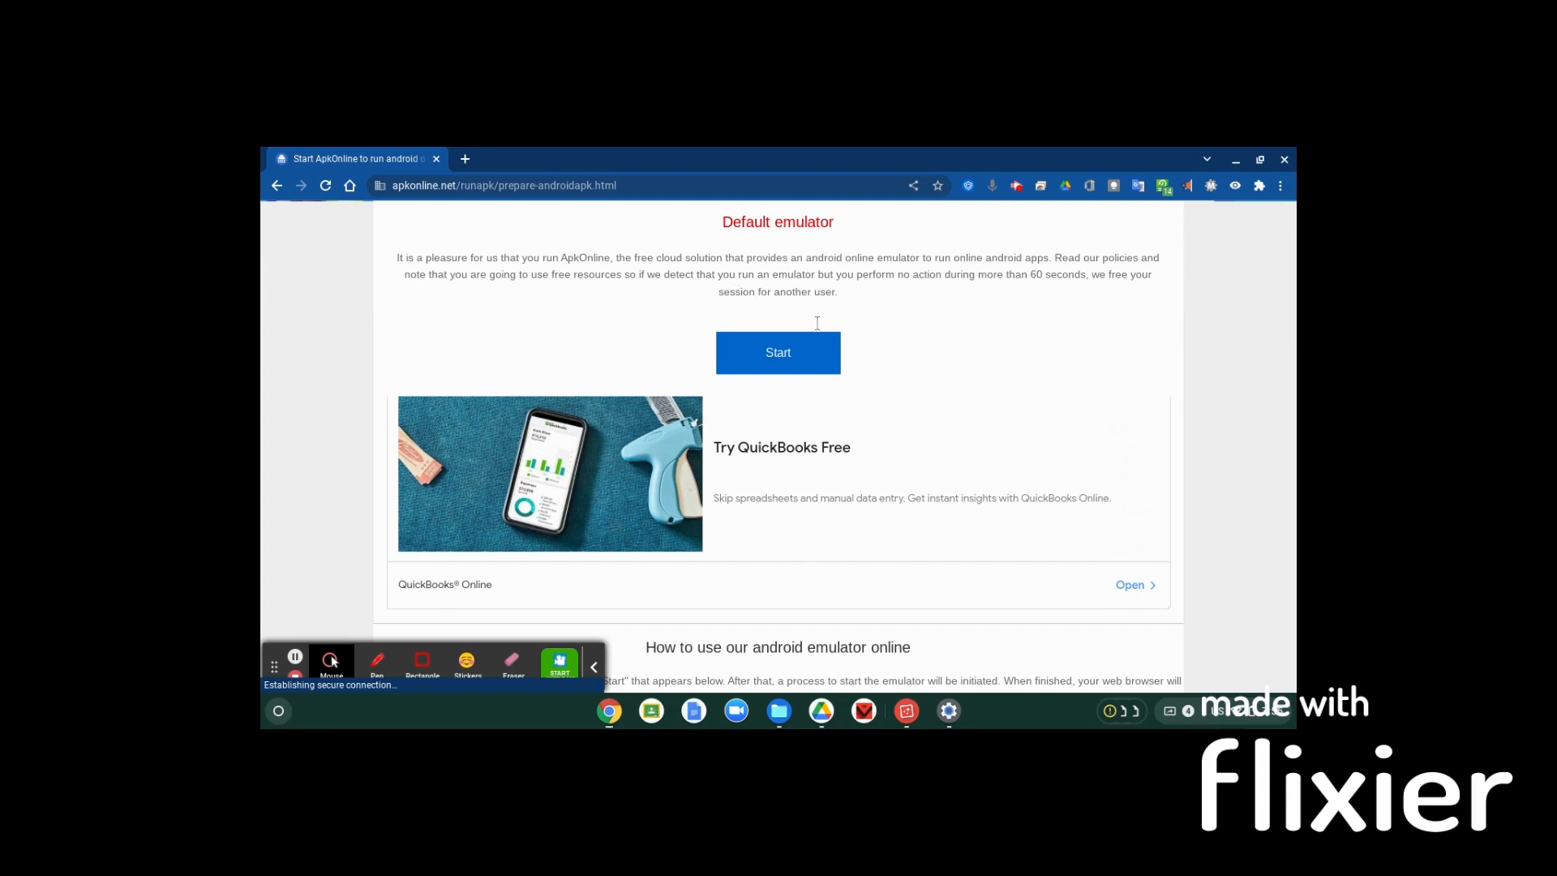
left_click(776, 351)
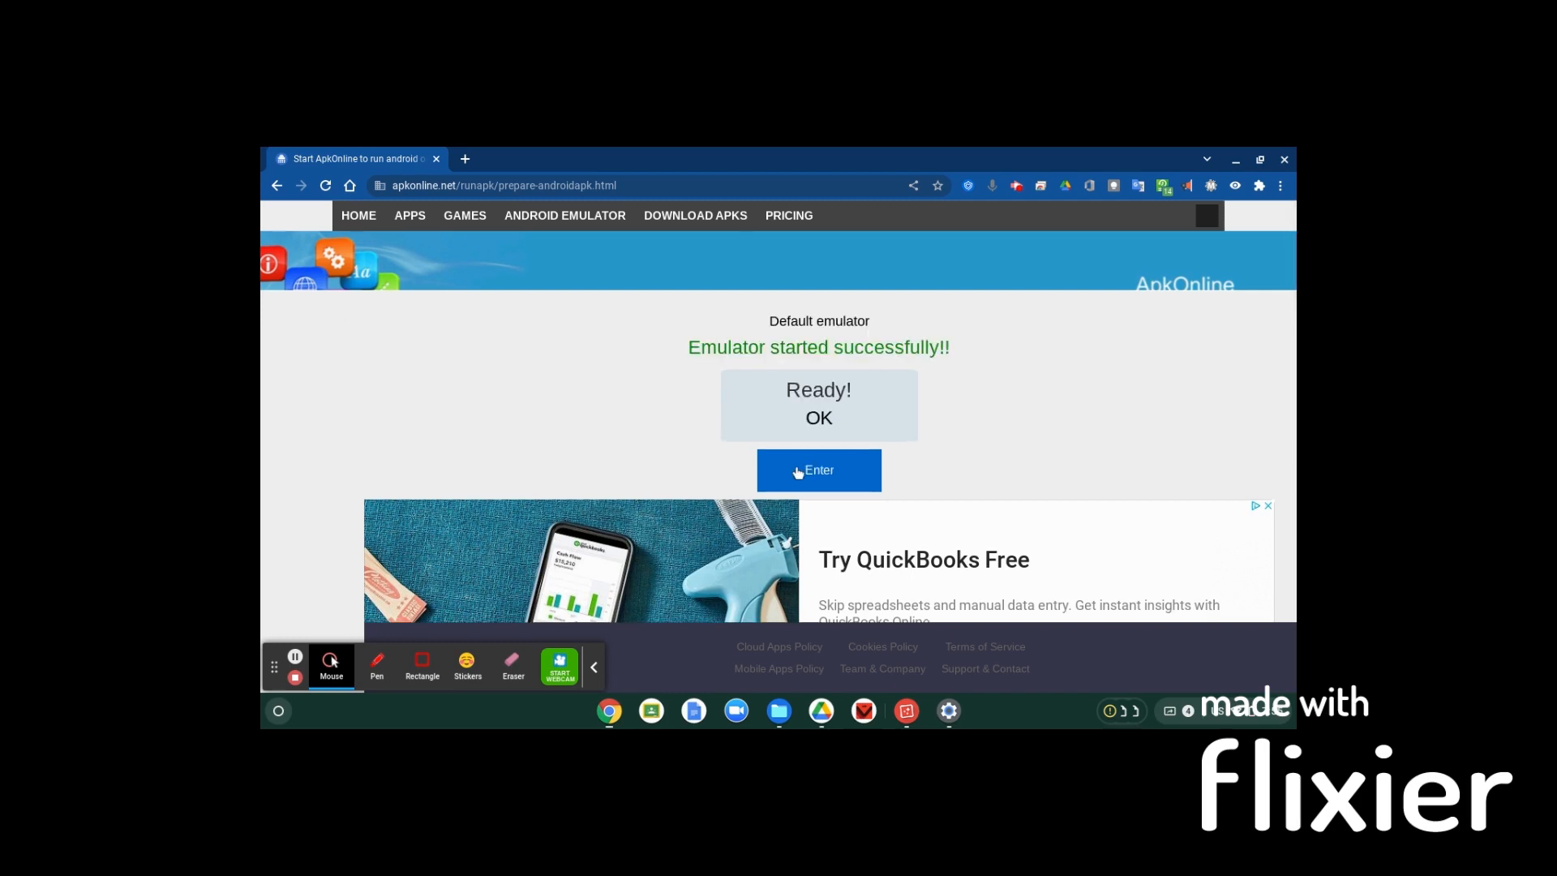
mouse_move(818, 470)
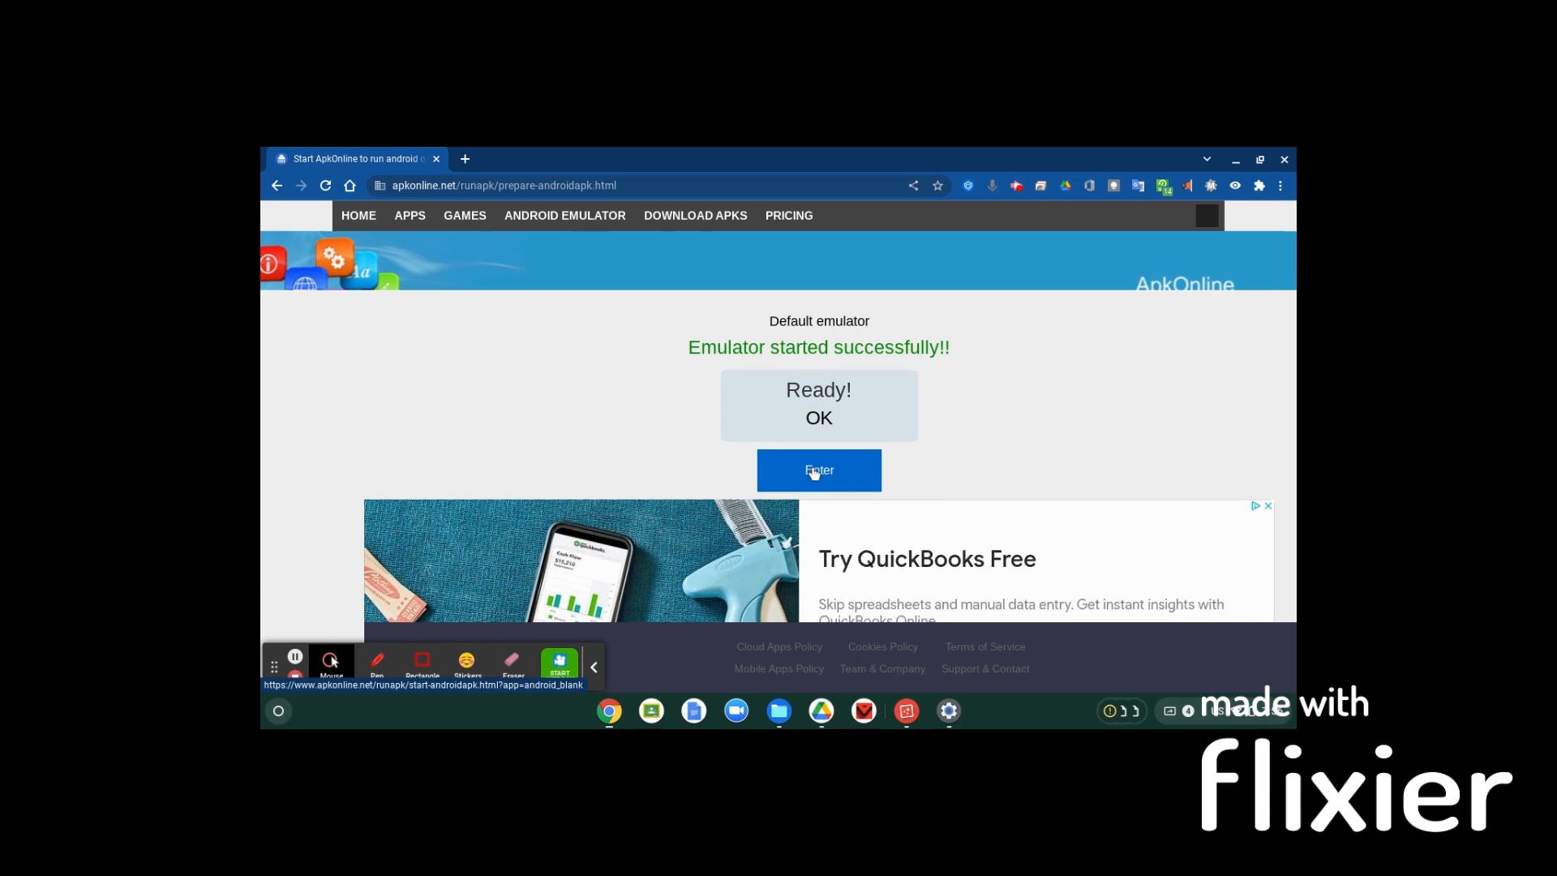
Enter the running emulator session so the Android home screen appears in the browser
left_click(817, 470)
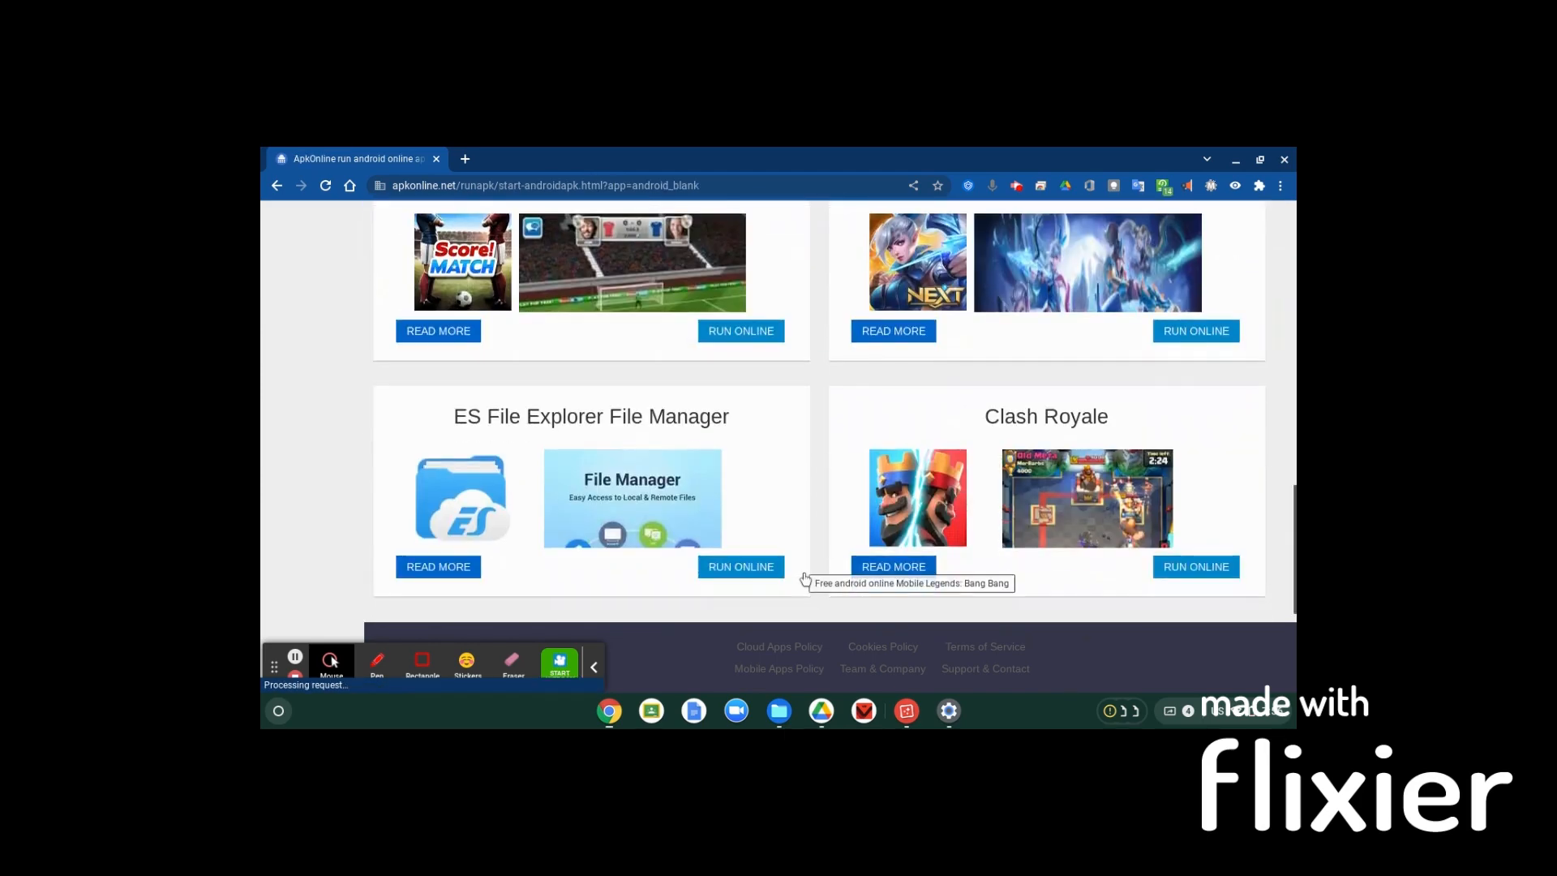
scroll("down", 3)
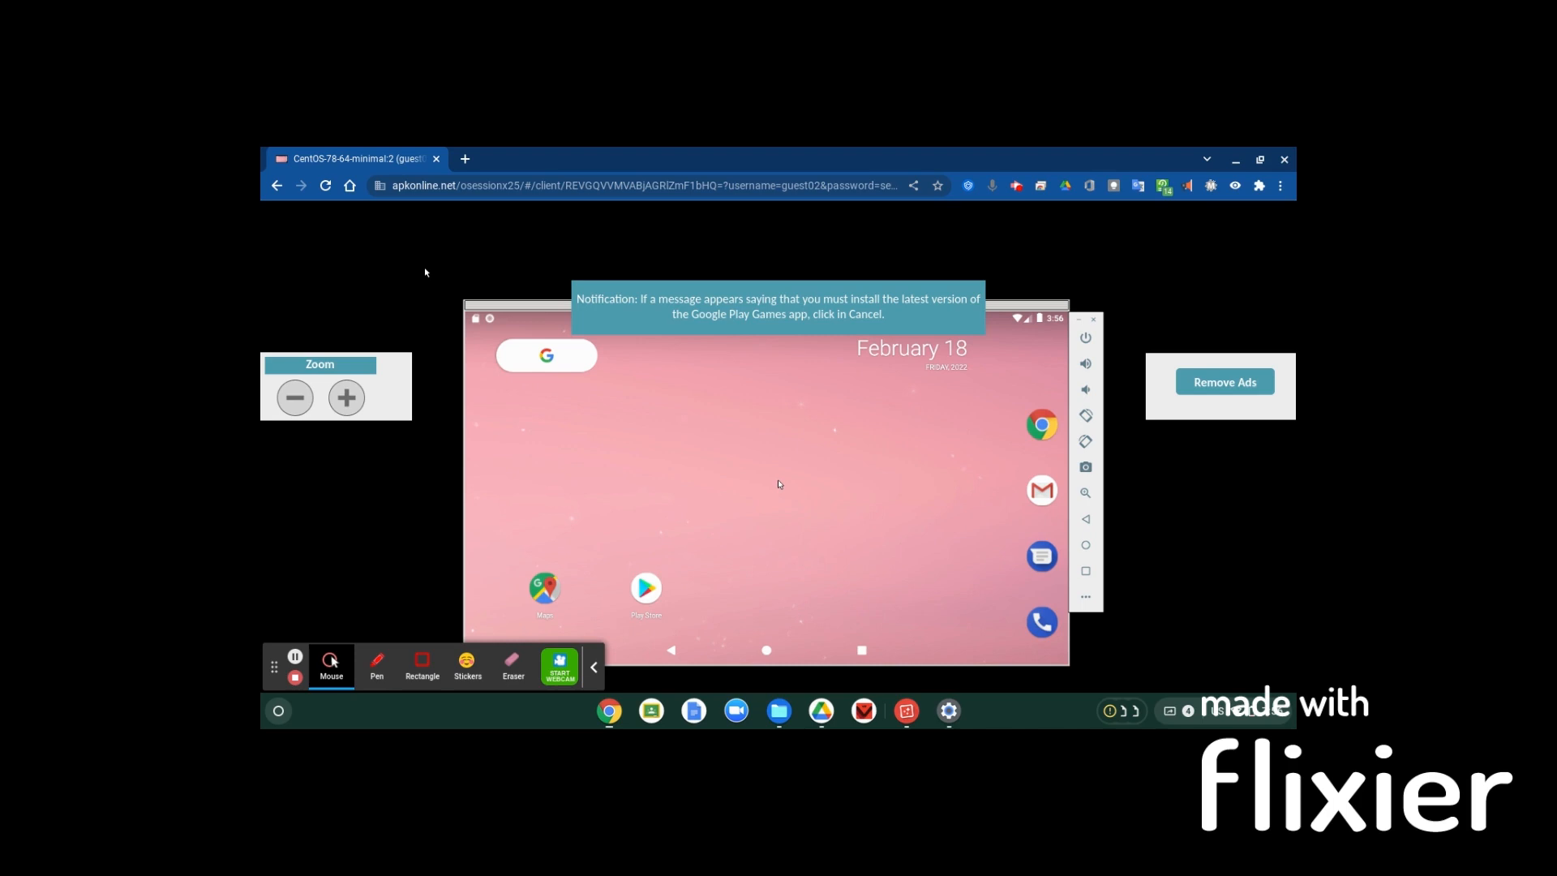
mouse_move(636, 600)
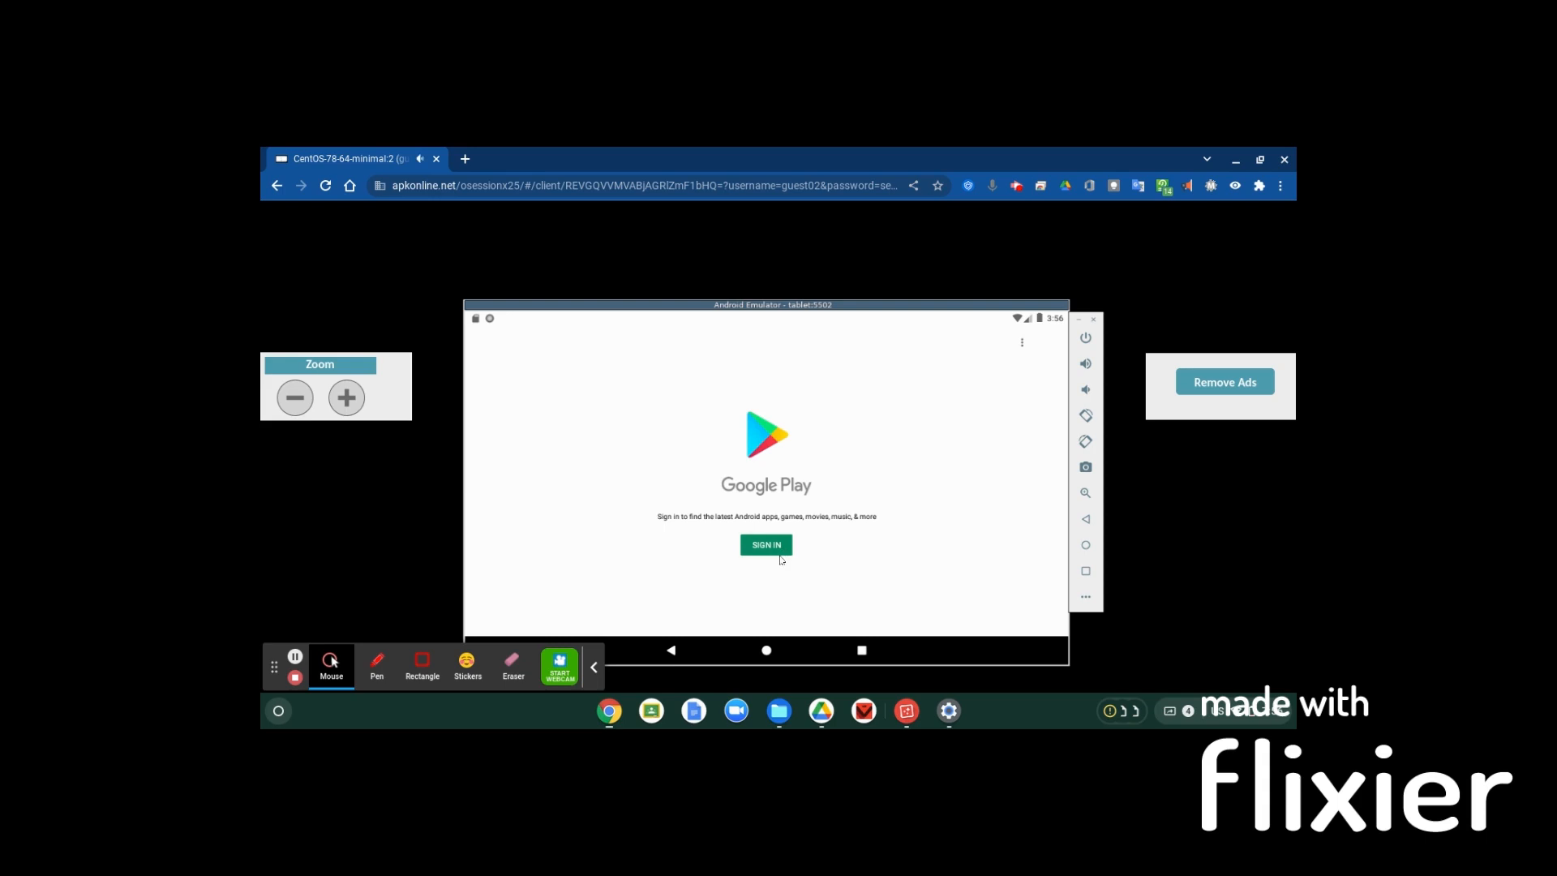
Sign in to Google Play in the emulator, reaching the Google account email-or-phone screen
left_click(765, 545)
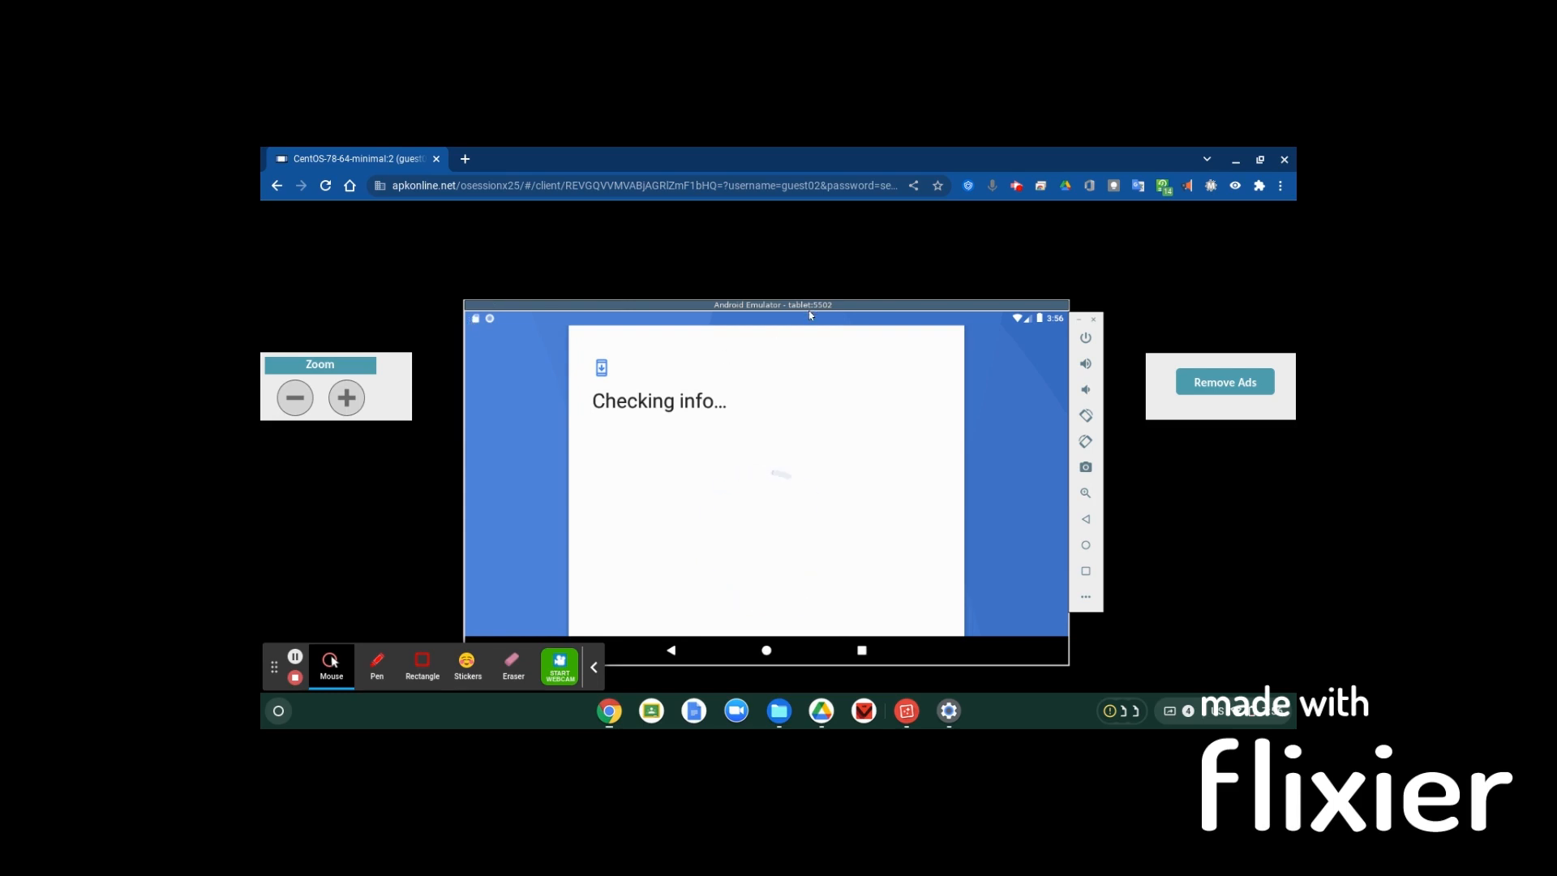
mouse_move(809, 396)
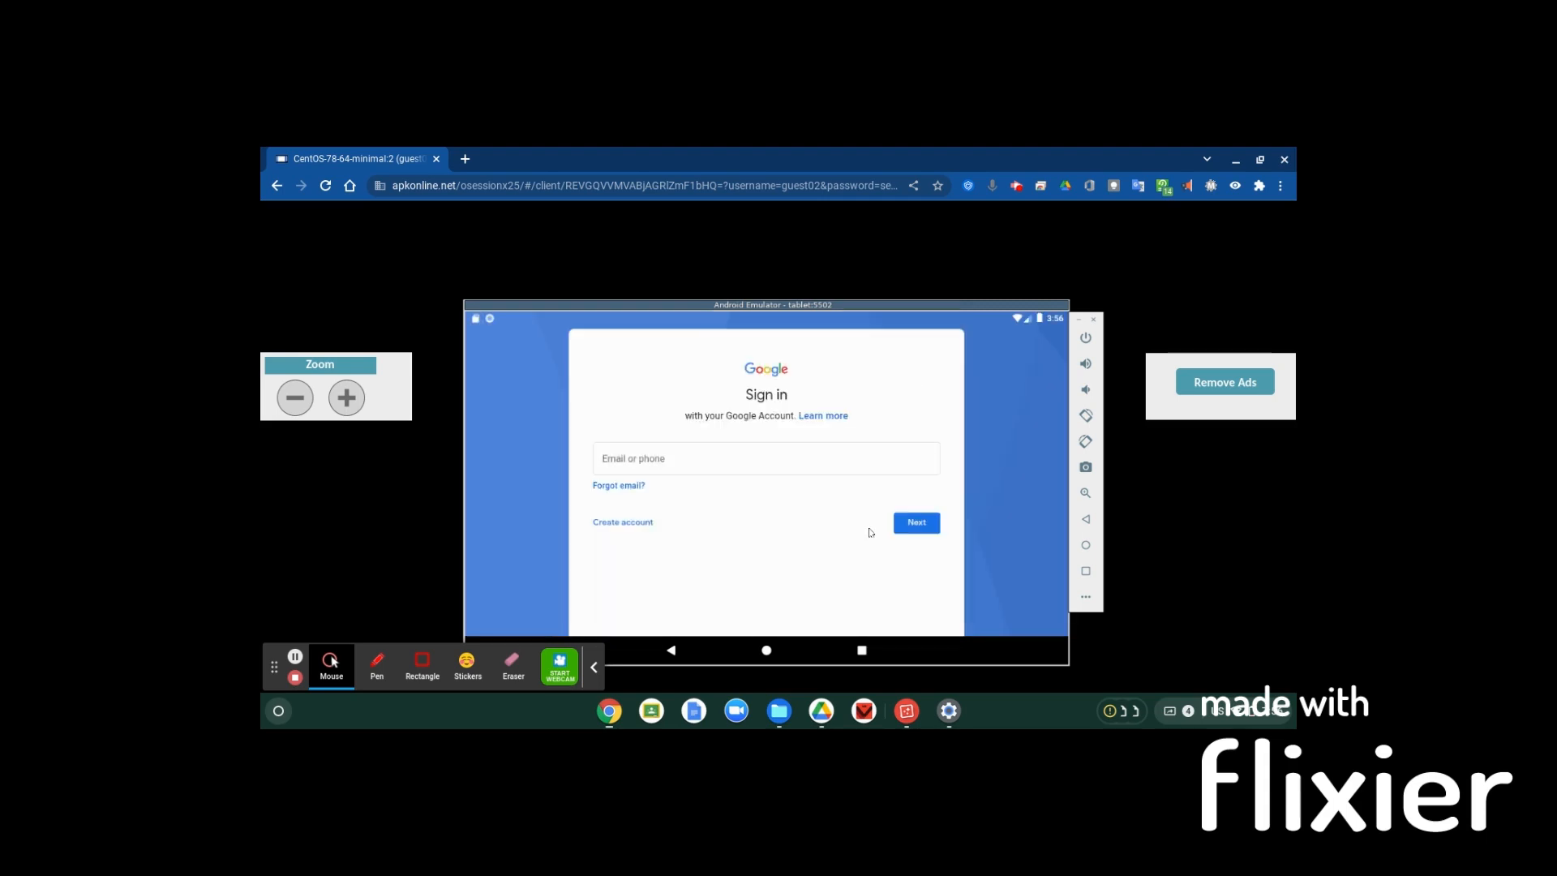
mouse_move(869, 532)
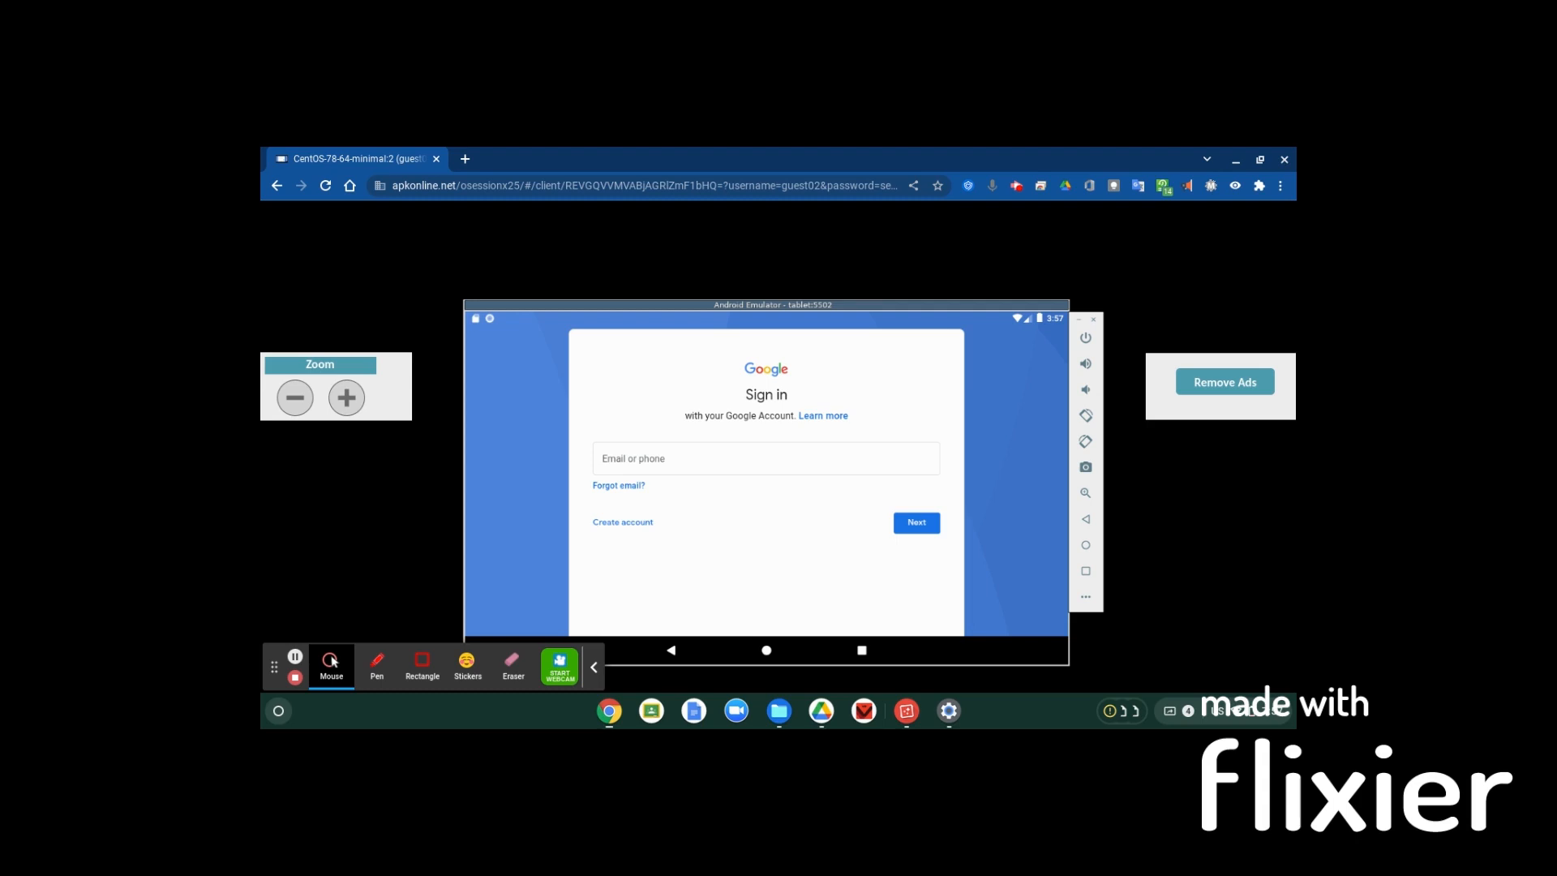
mouse_move(1033, 183)
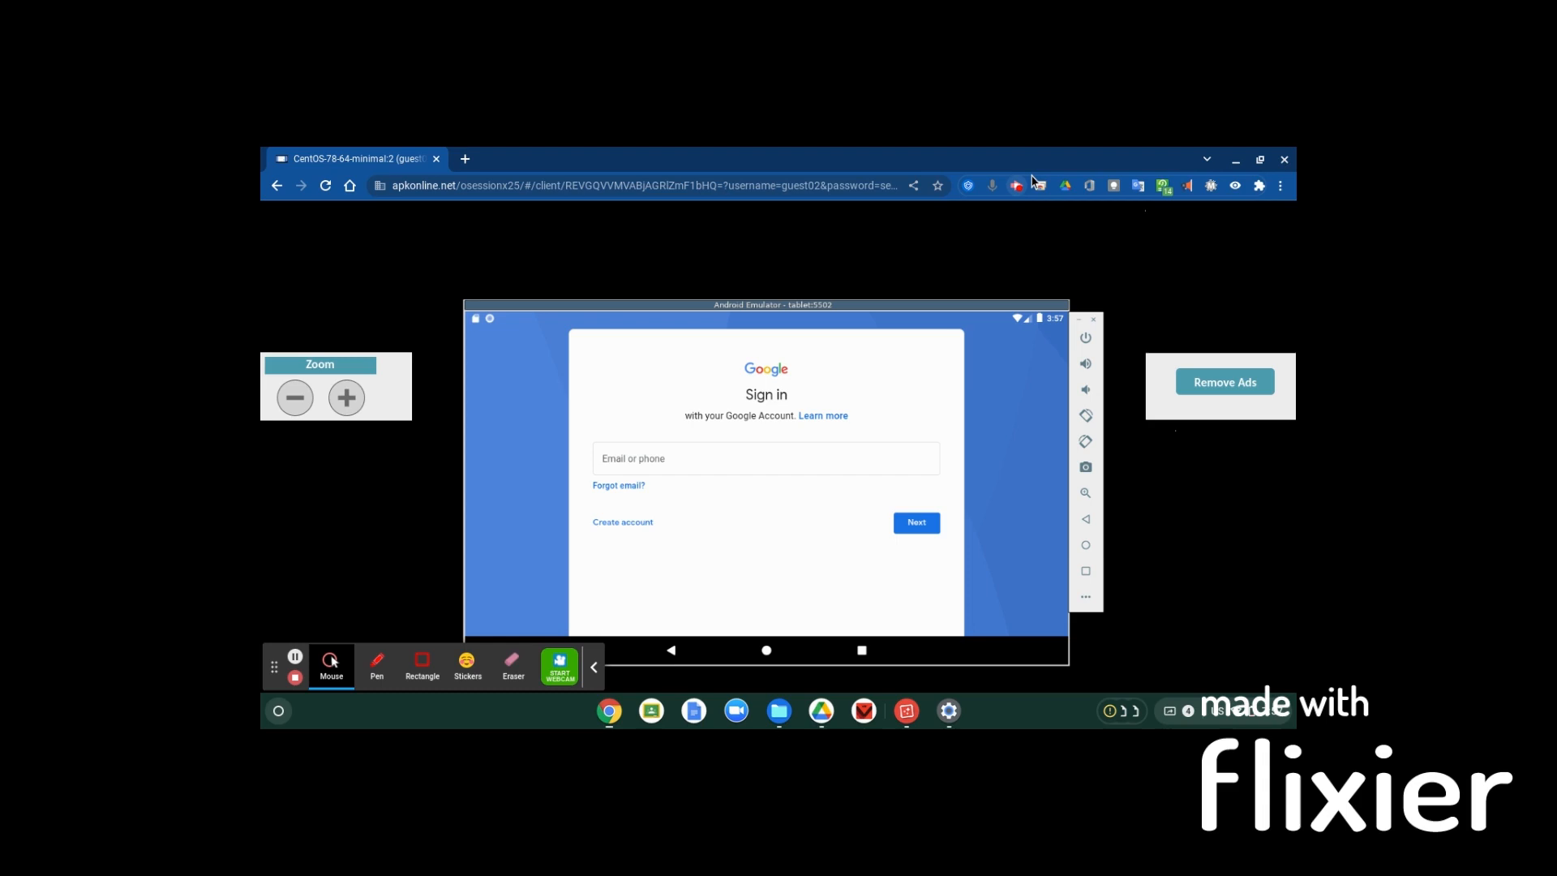